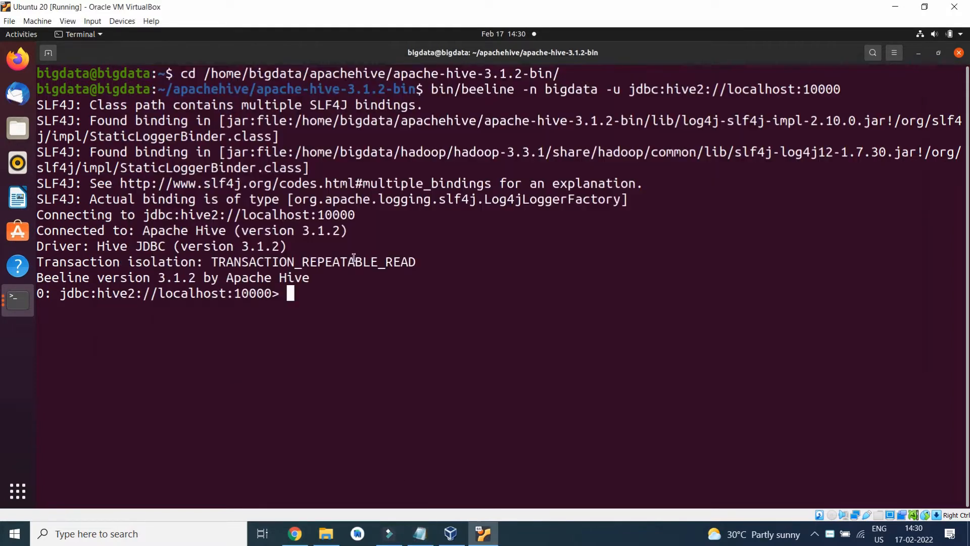
Run 'use sales;' to make the sales database current, then consult the prepared queries
text(use sales;)
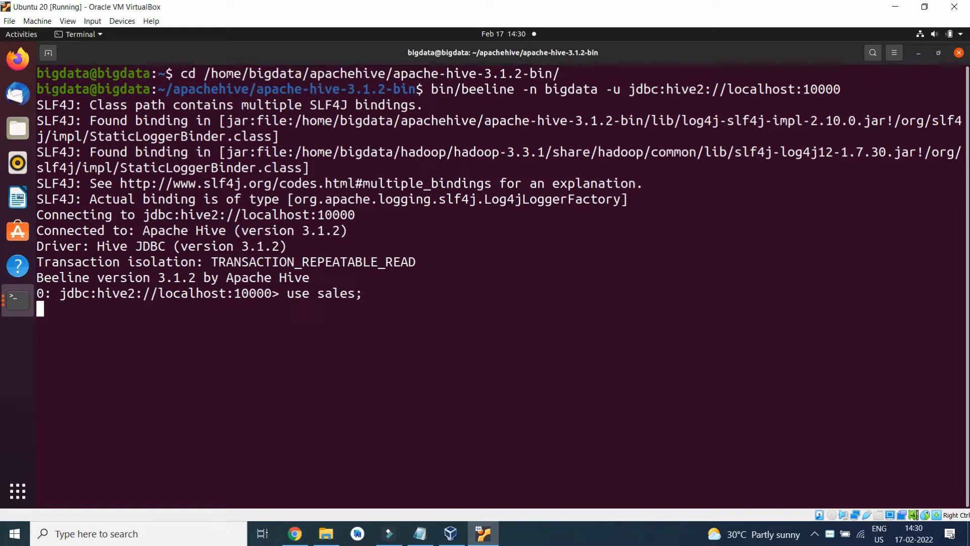
key(Return)
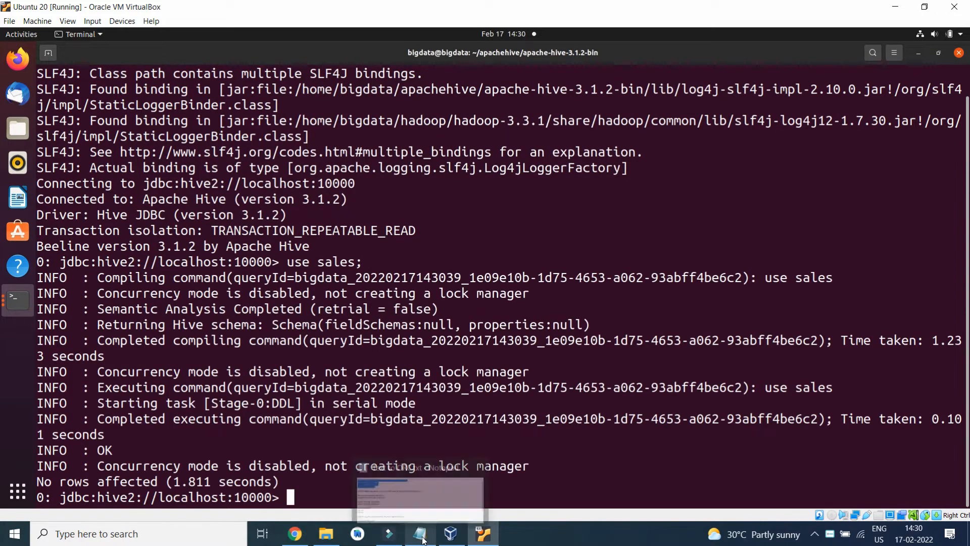
click(420, 534)
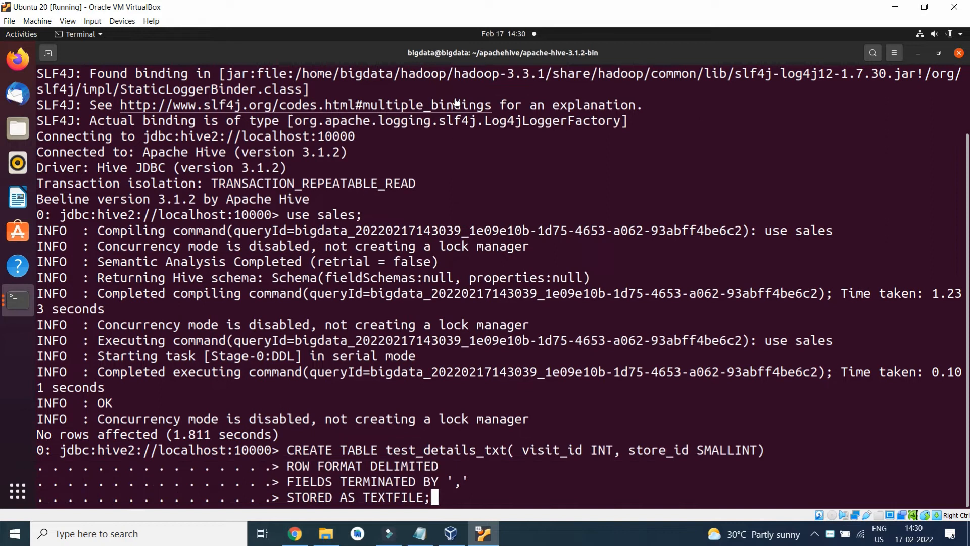
mouse_move(437, 452)
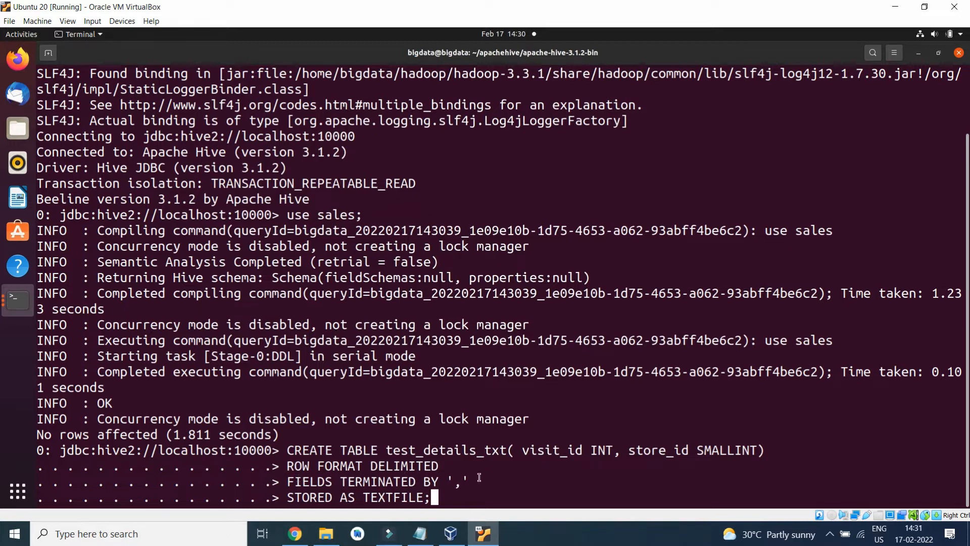
mouse_move(463, 497)
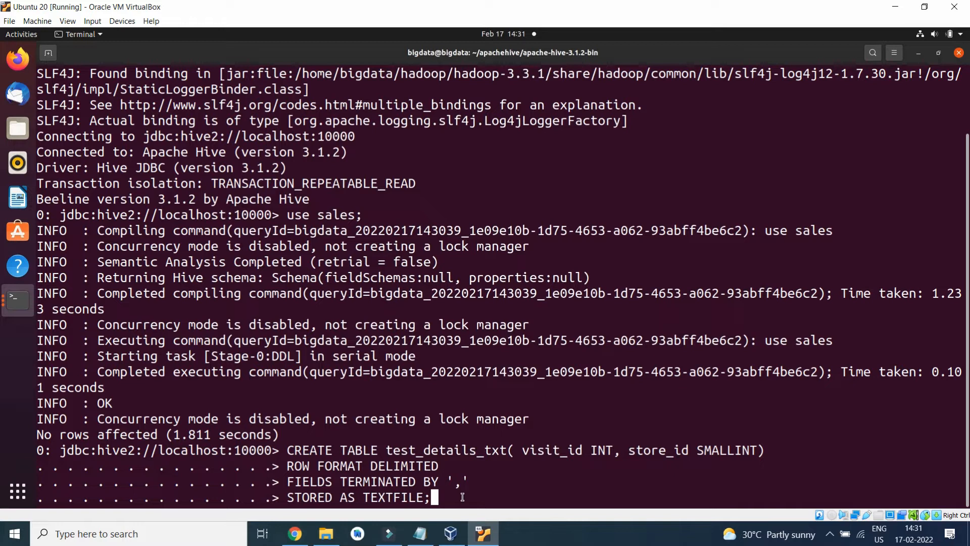
Create test_details_txt, then enter CREATE TABLE test_details_orc(visit_id INT, store_id SMALLINT) STORED AS ORC
key(Return)
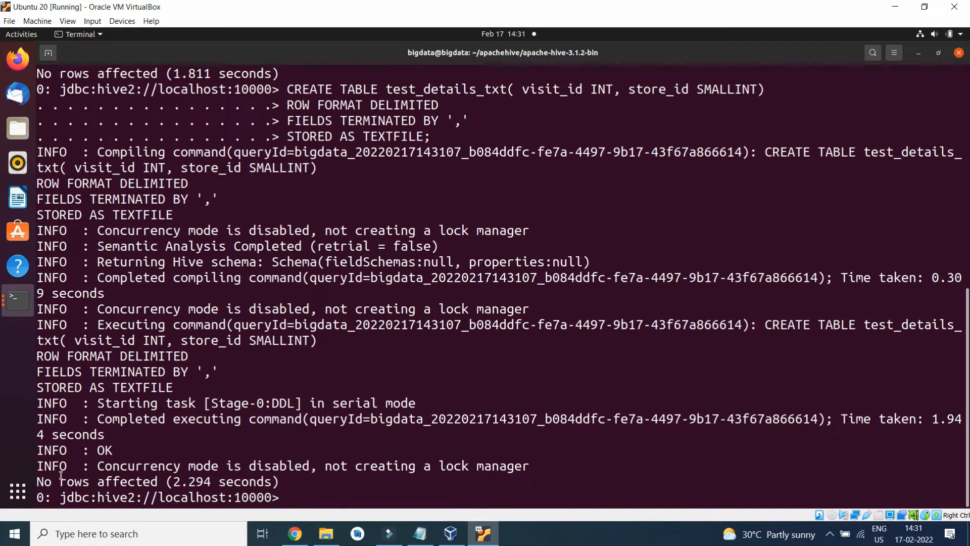
click(482, 533)
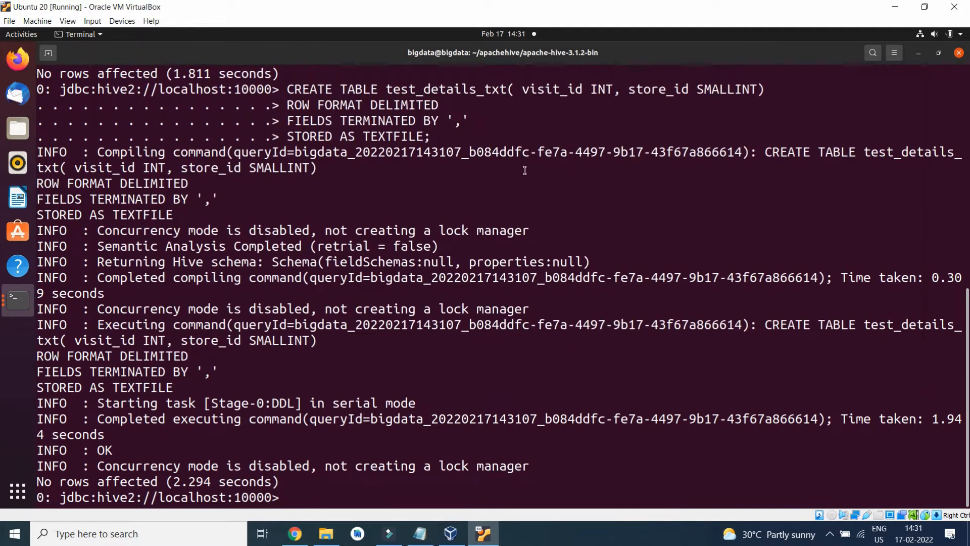
text(CREATE TABLE test_details_orc( visit_id INT, store_id SMALLINT) STORED AS ORC;)
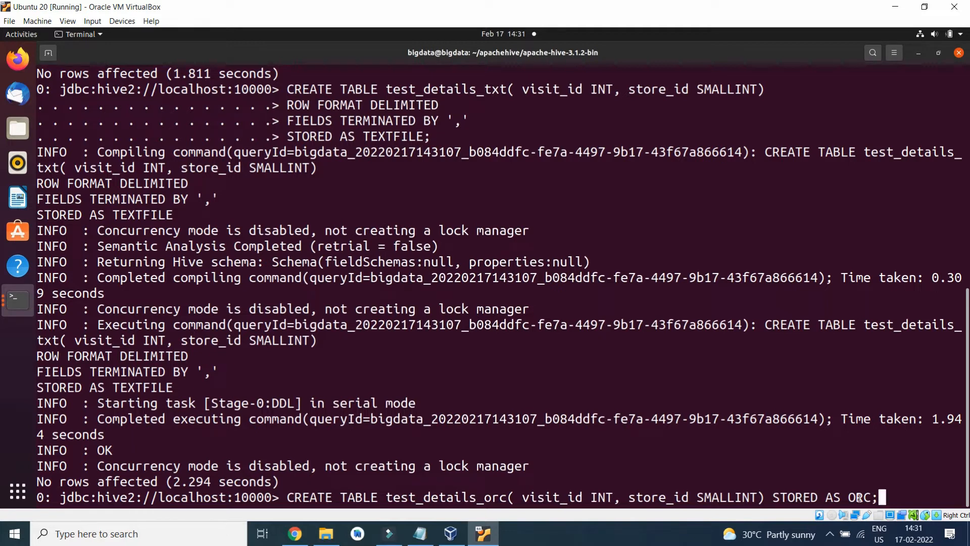
Create test_details_orc, then paste 'describe formatted test_details_txt;' at the prompt
key(Return)
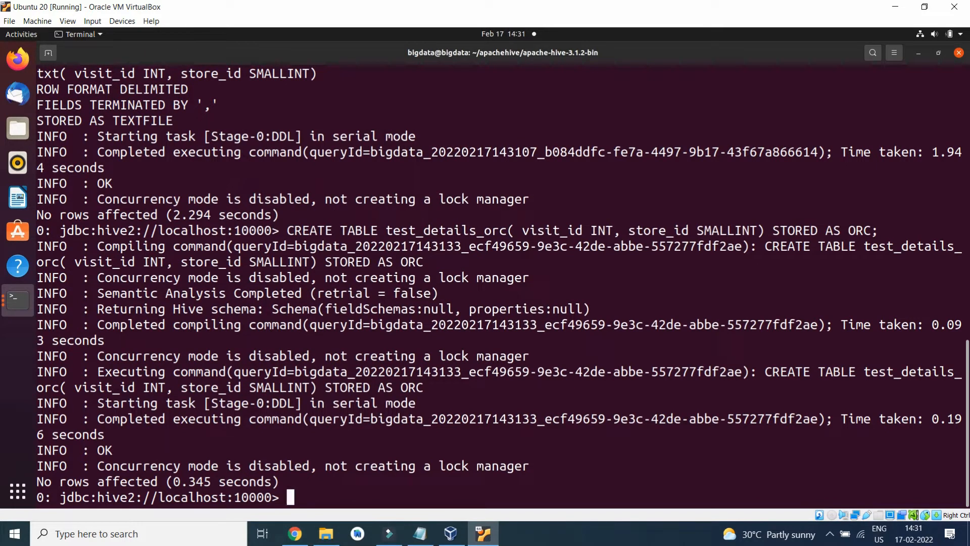
click(420, 534)
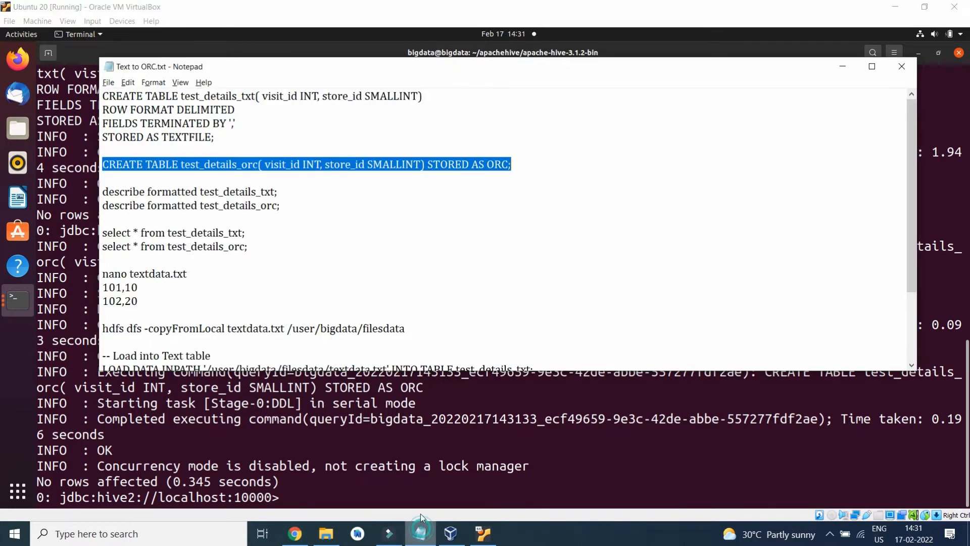
click(103, 191)
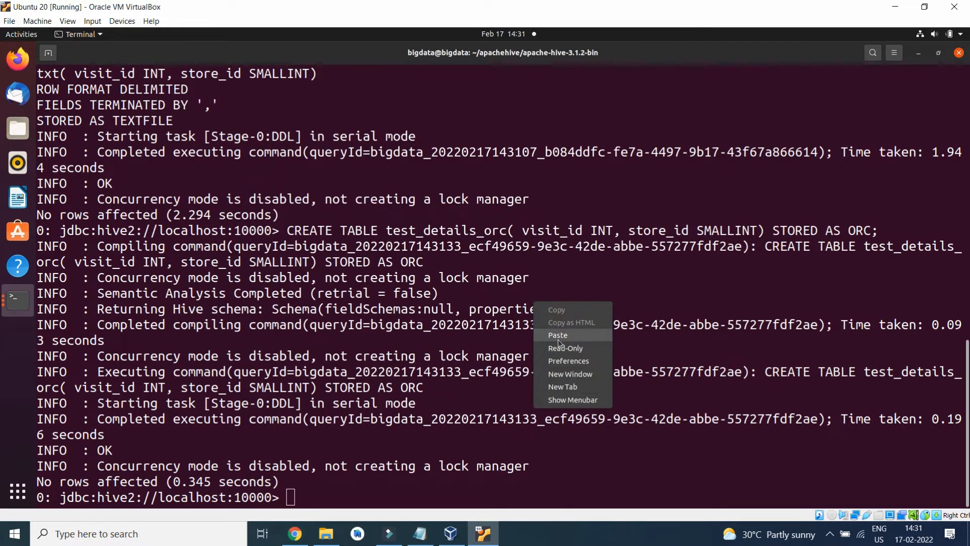
click(556, 334)
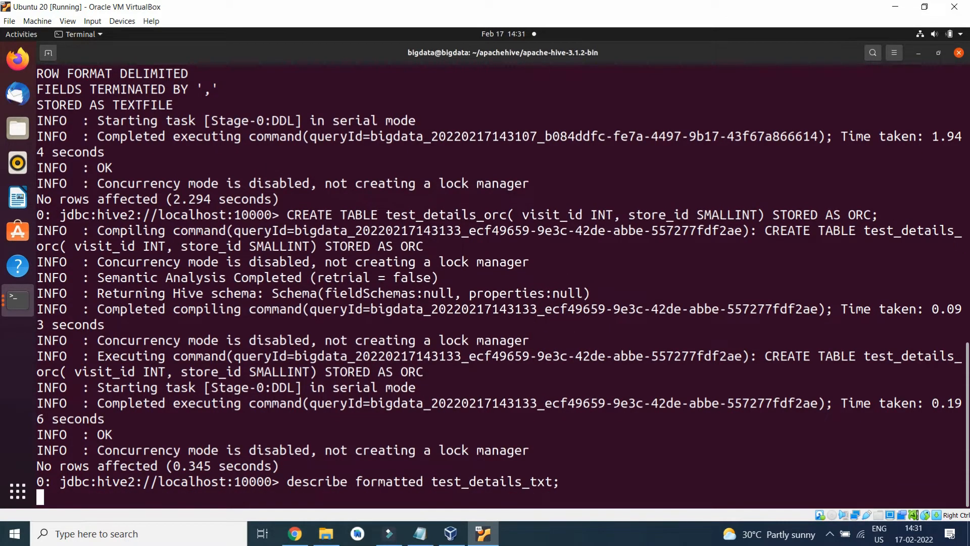
Run the formatted description of test_details_txt and review its Location, TextInputFormat and comma delimiter
key(Return)
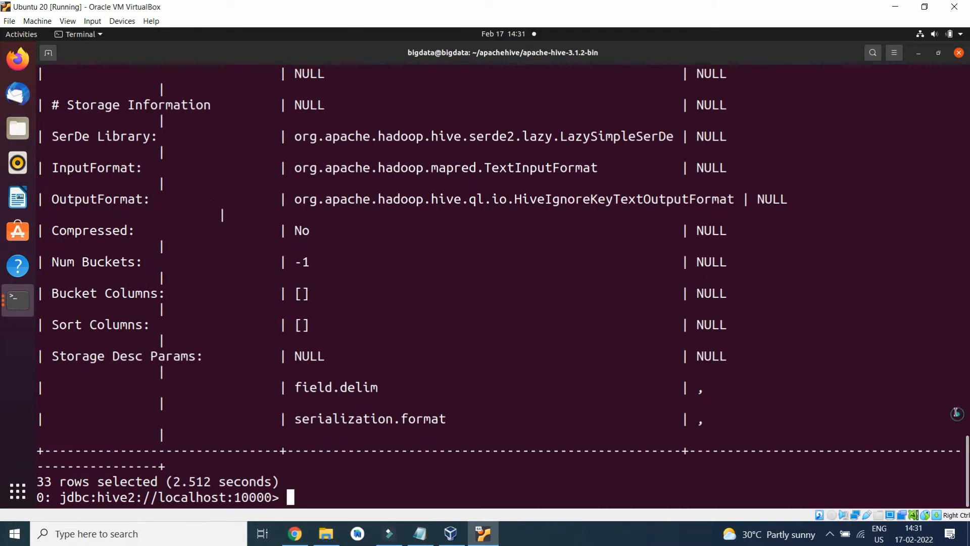
scroll(up, 3)
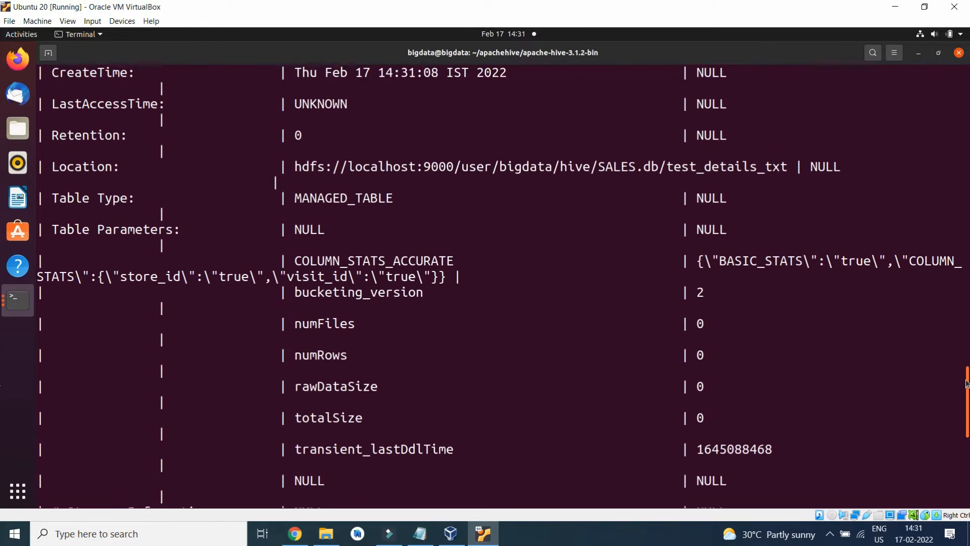
scroll(up, 3)
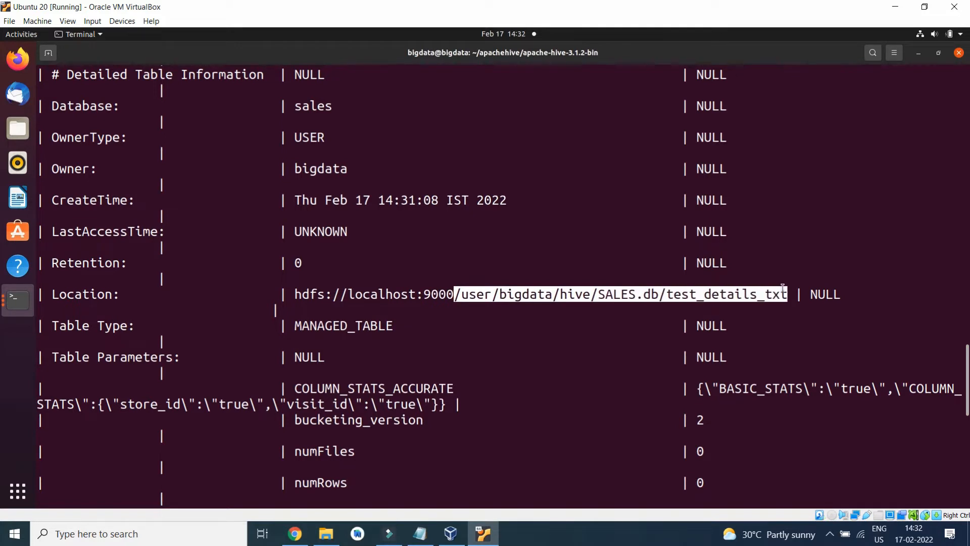
mouse_move(540, 205)
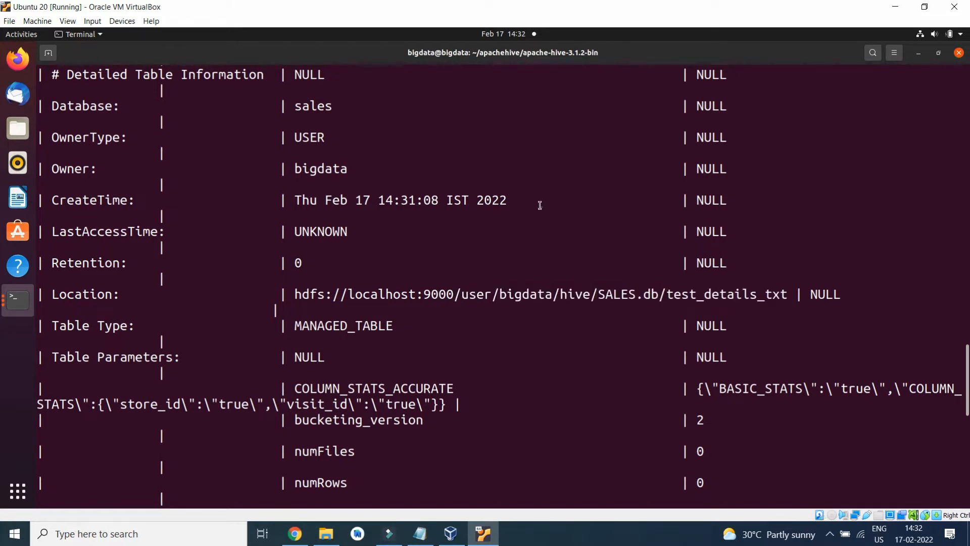
scroll(up, 3)
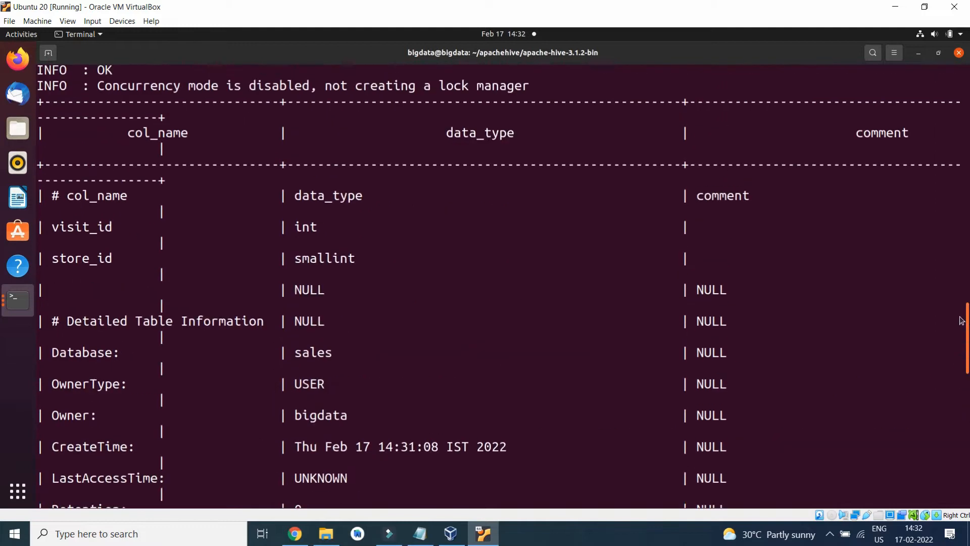
scroll(down, 3)
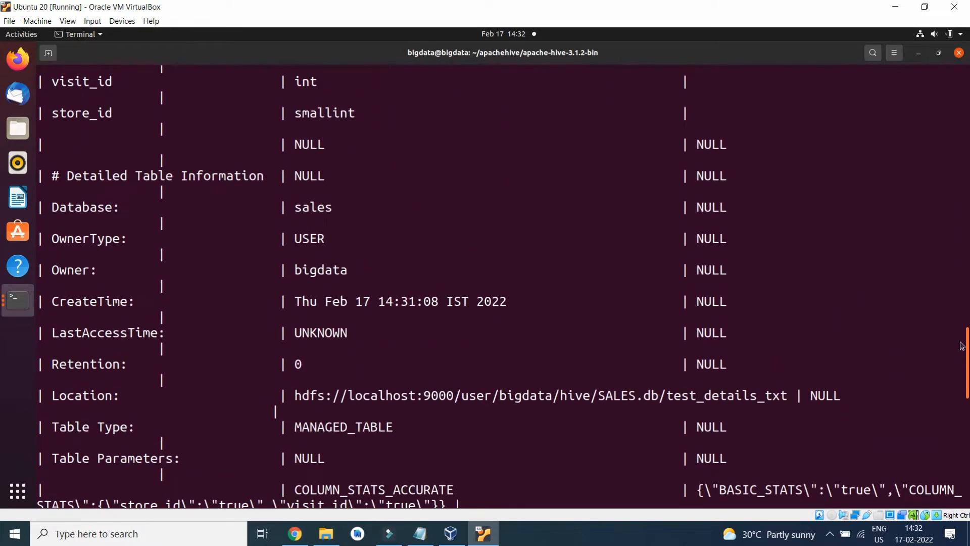
scroll(down, 3)
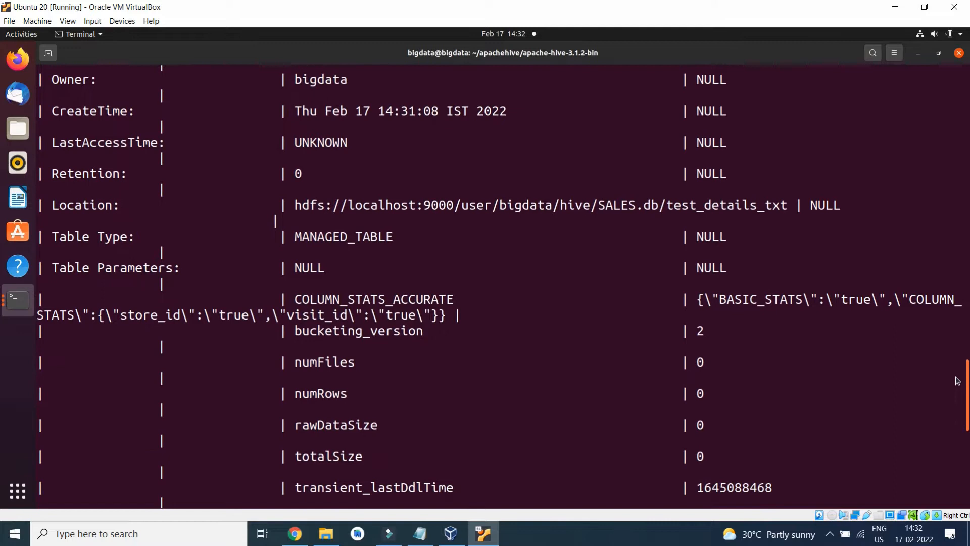
scroll(down, 3)
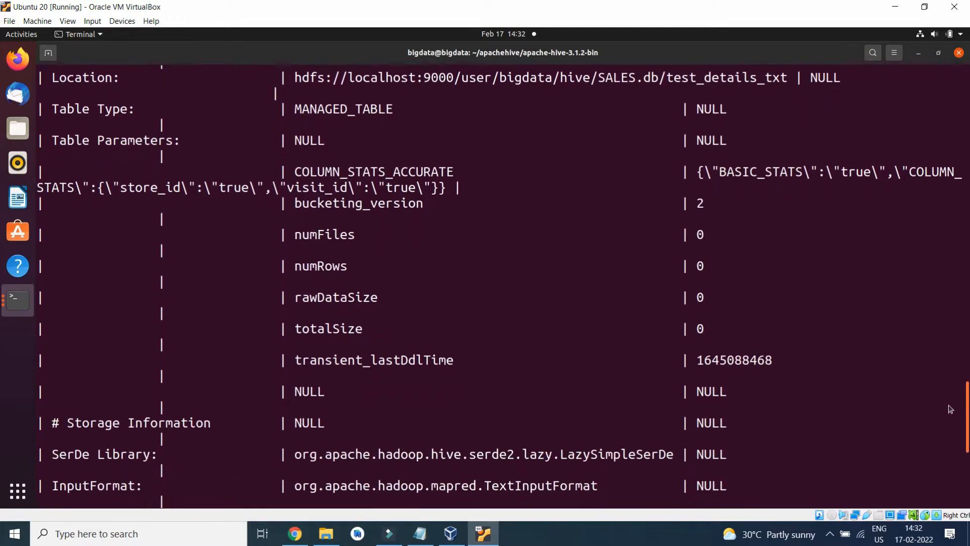
scroll(down, 3)
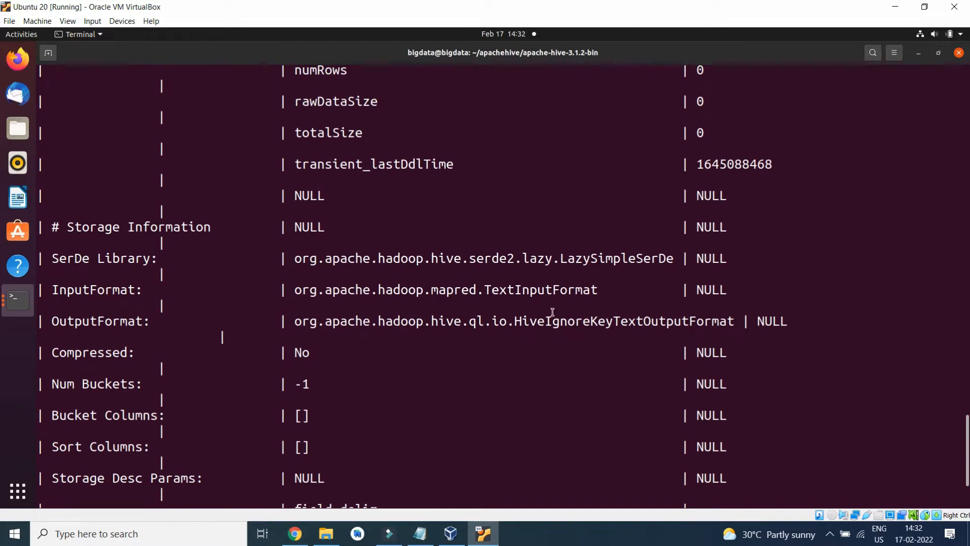
mouse_move(3, 448)
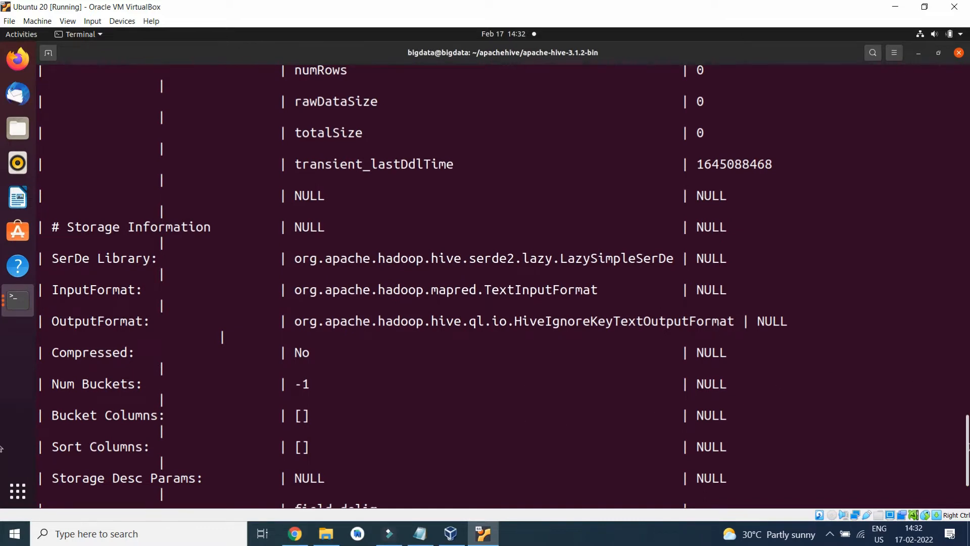
scroll(down, 3)
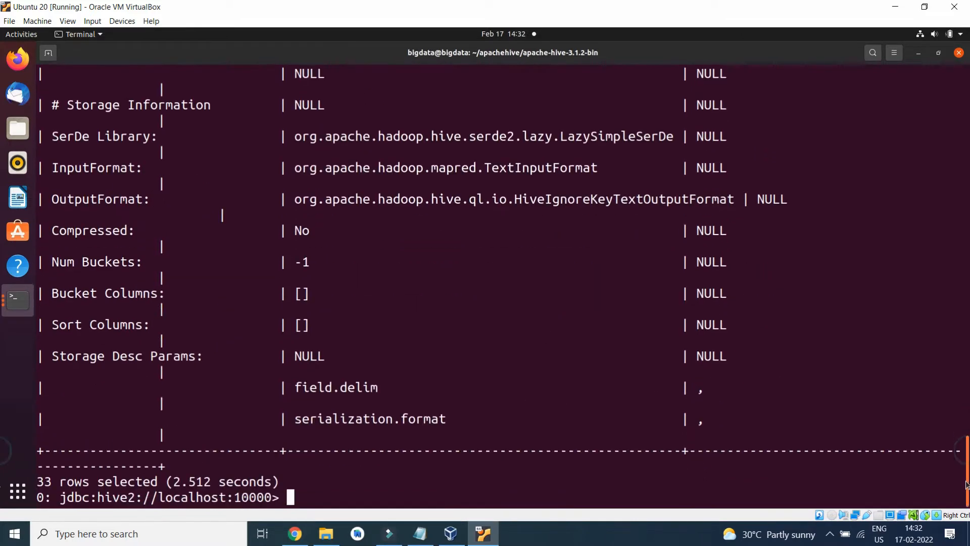
mouse_move(435, 371)
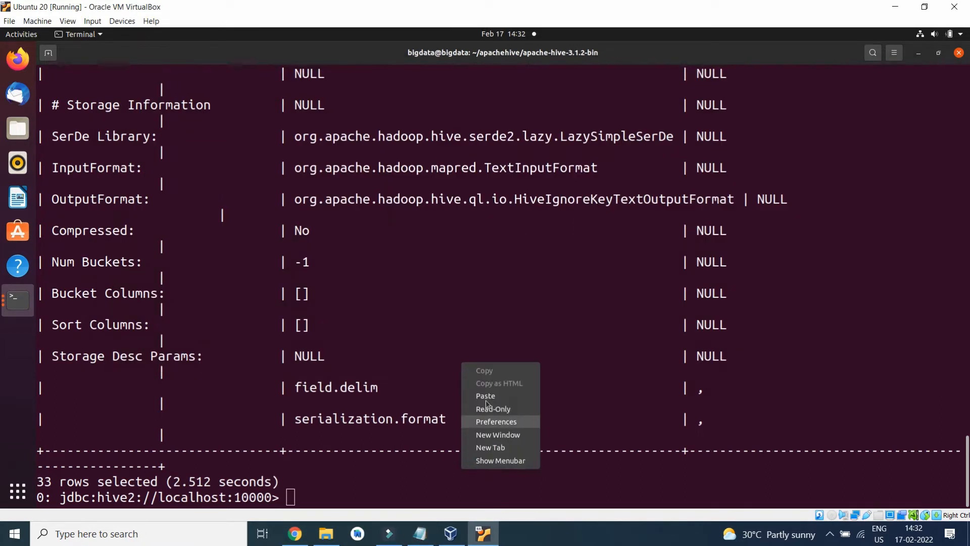
Run 'describe formatted test_details_orc;' and pick out the OrcSerde serializer name
click(485, 395)
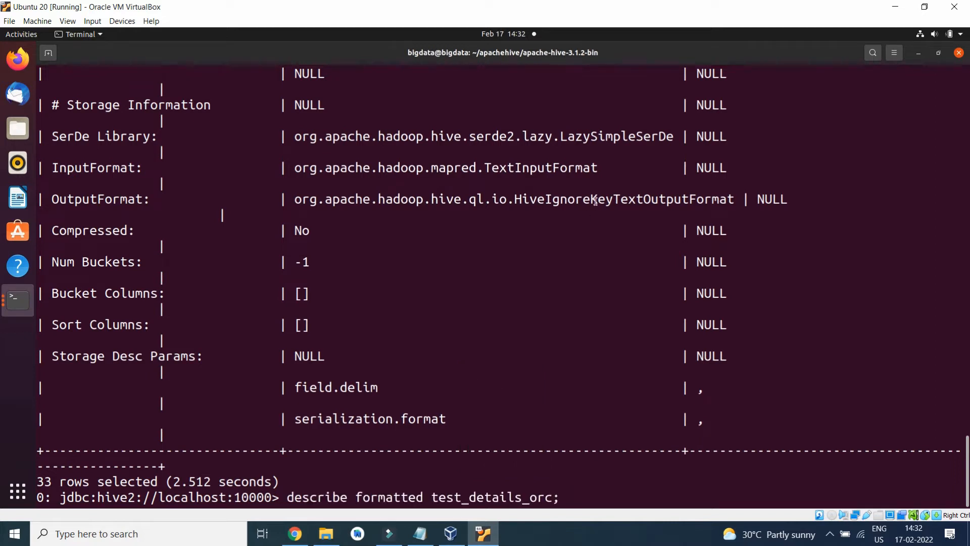
scroll(down, 3)
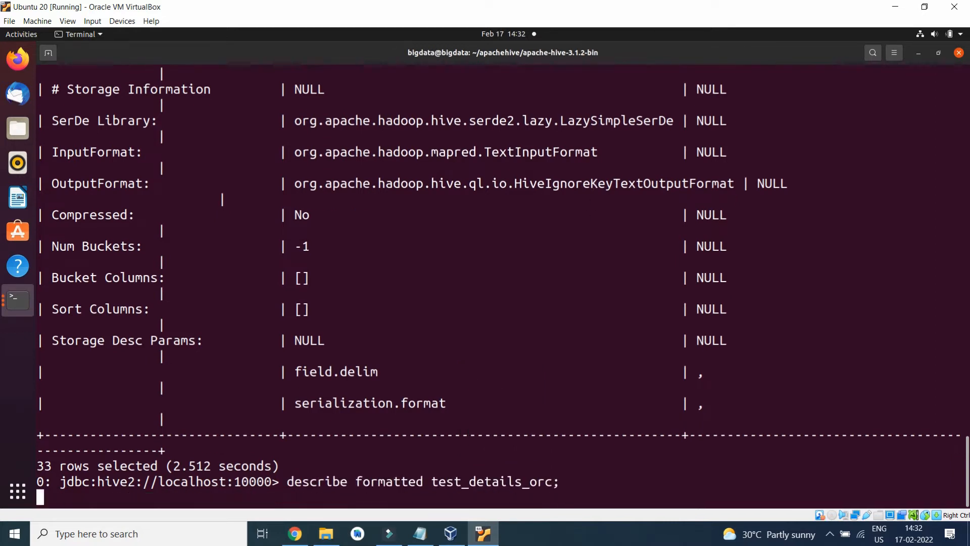
key(Return)
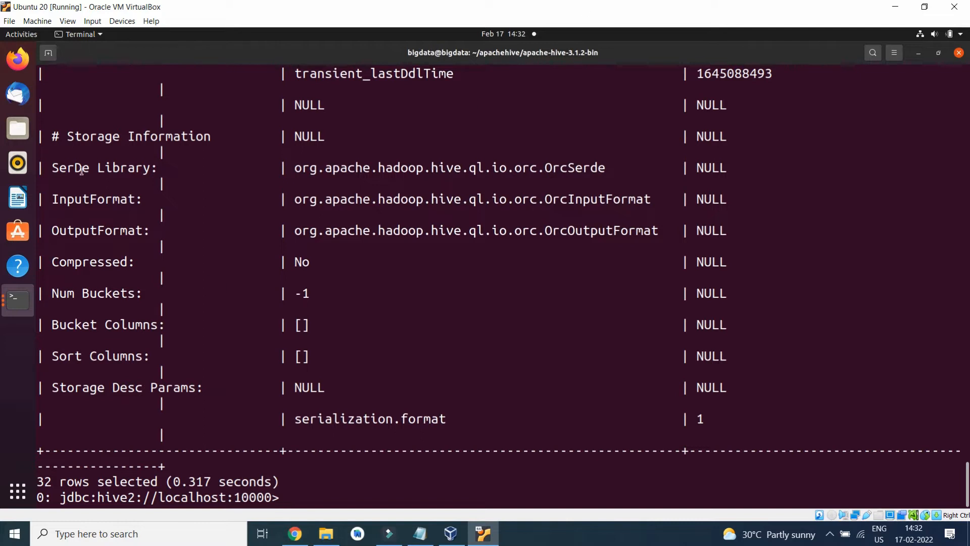
mouse_move(602, 165)
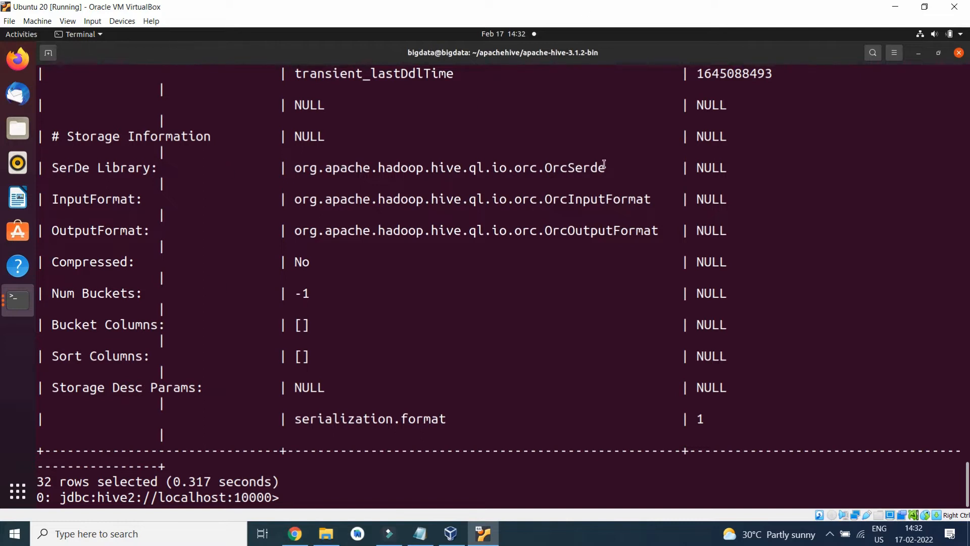
double_click(574, 167)
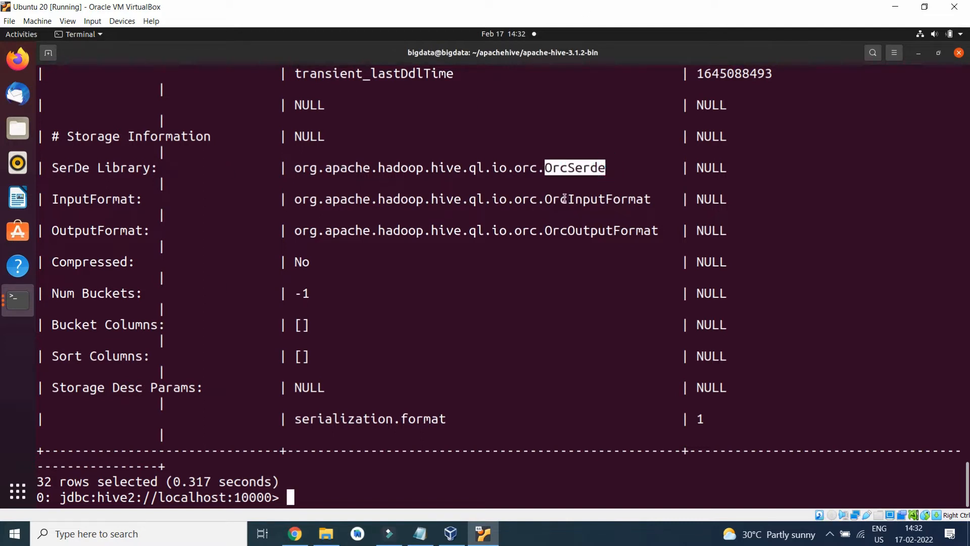
Review the ORC table's HDFS location and storage formats, then bring up the query script
scroll(up, 3)
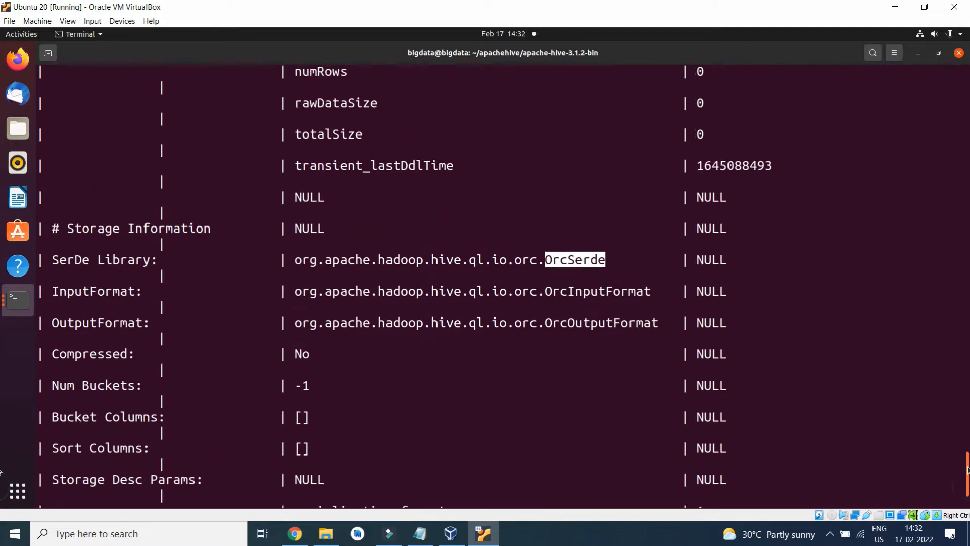
scroll(up, 3)
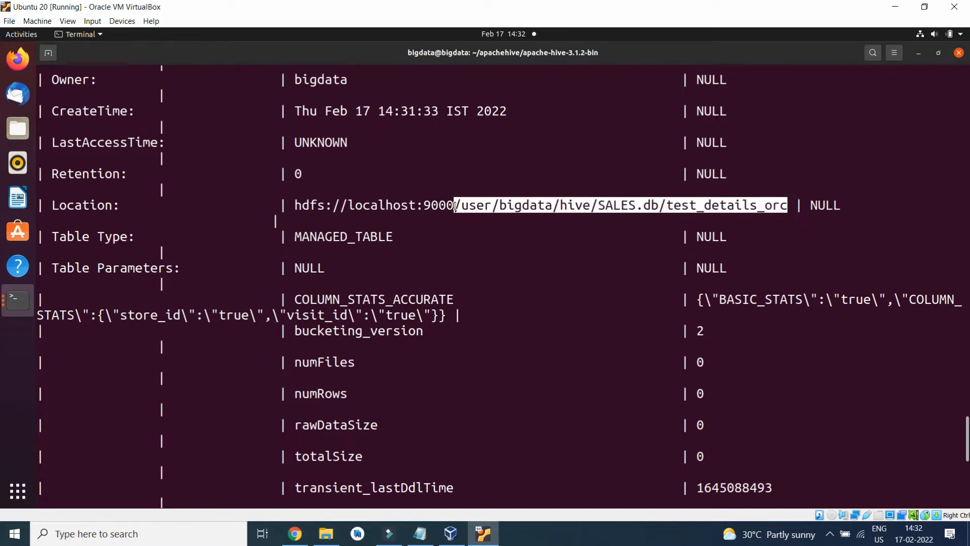
scroll(up, 3)
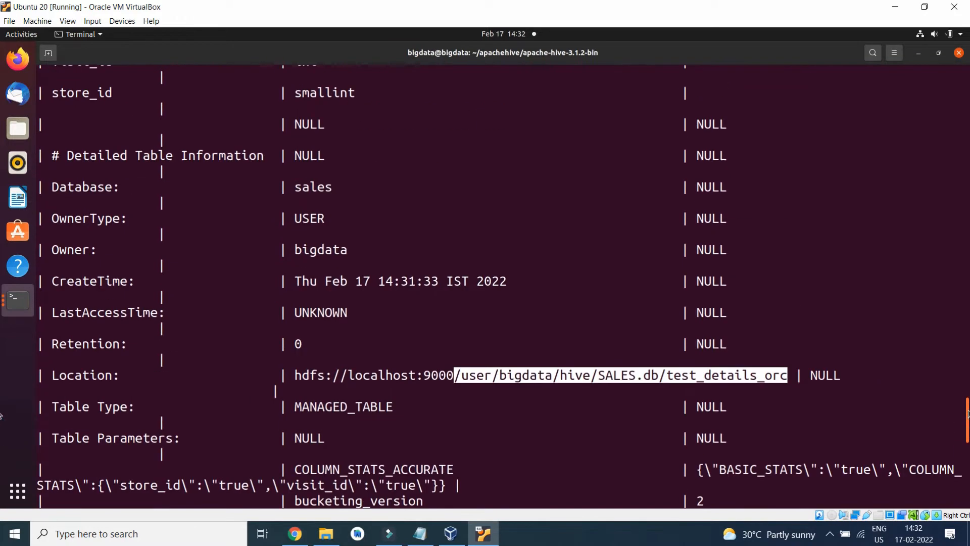
scroll(down, 3)
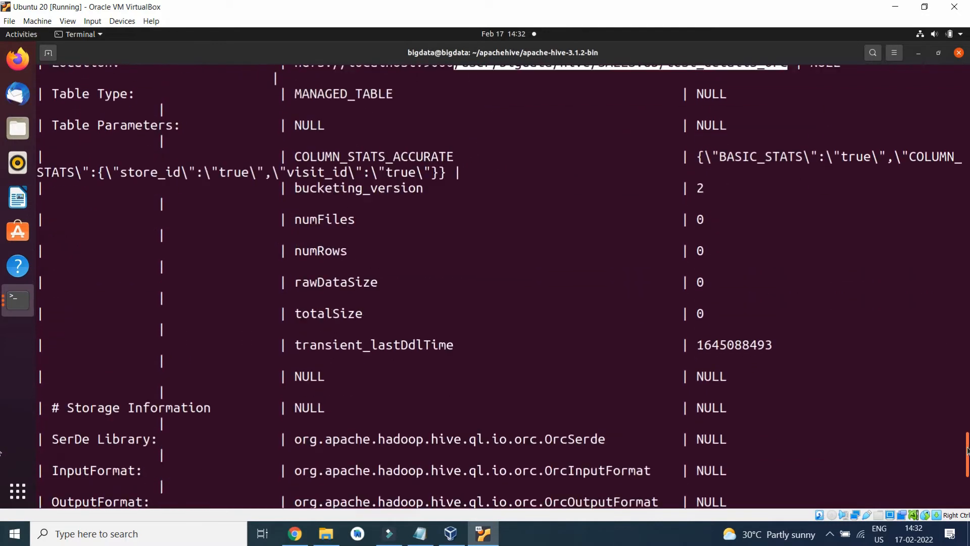
click(420, 534)
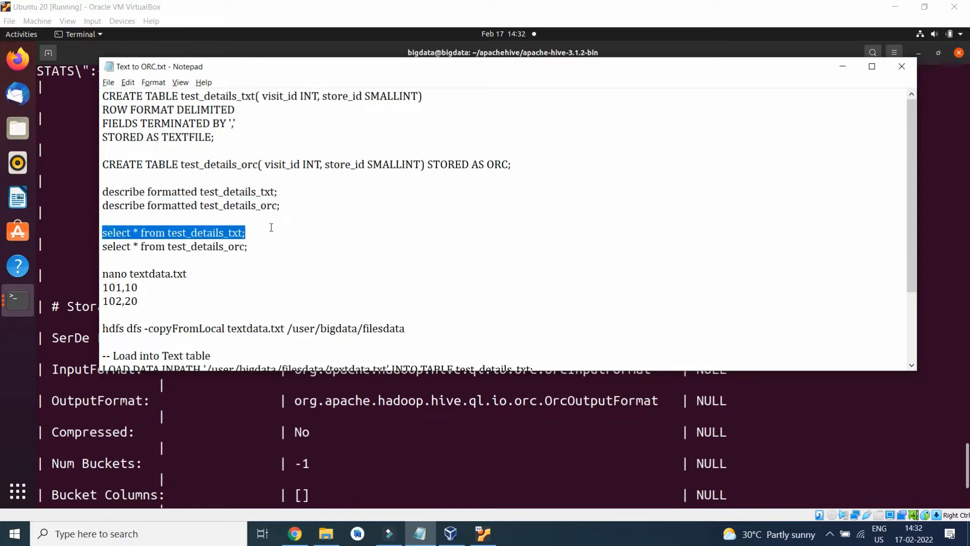
Run 'select * from test_details_txt;', which returns no rows yet
click(900, 66)
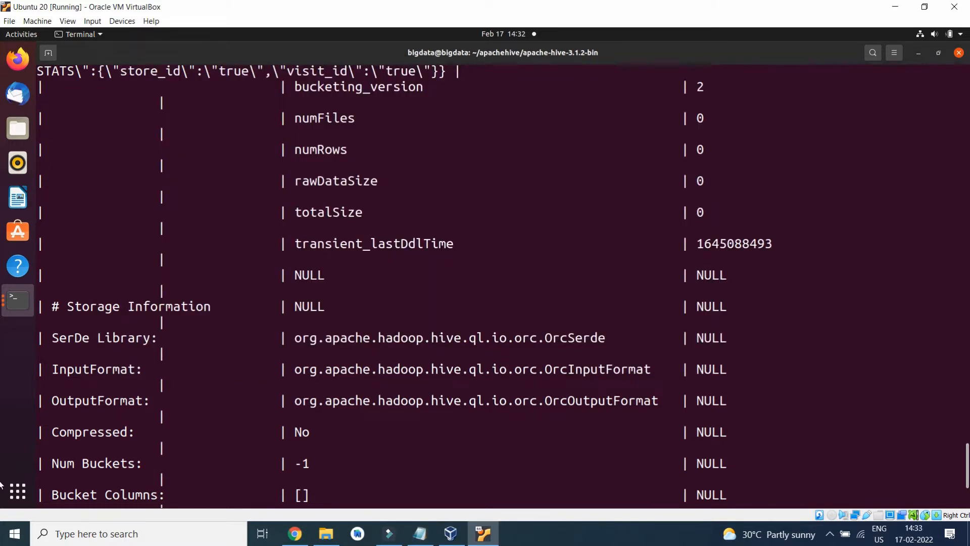
right_click(568, 478)
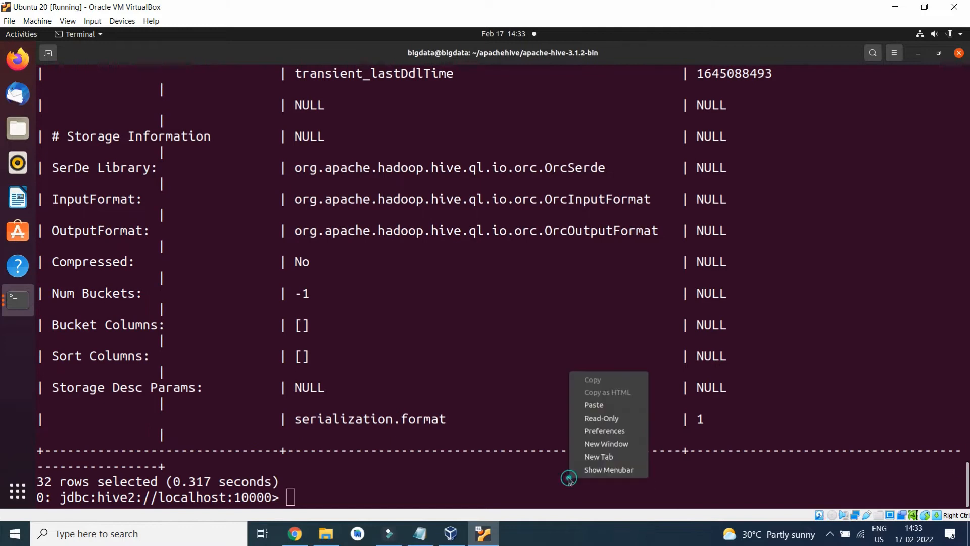
click(593, 404)
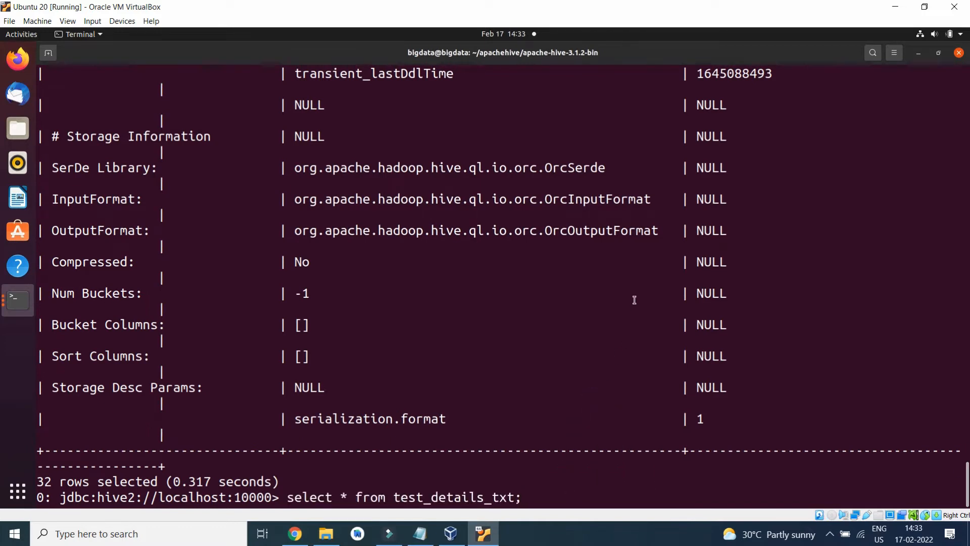
scroll(down, 3)
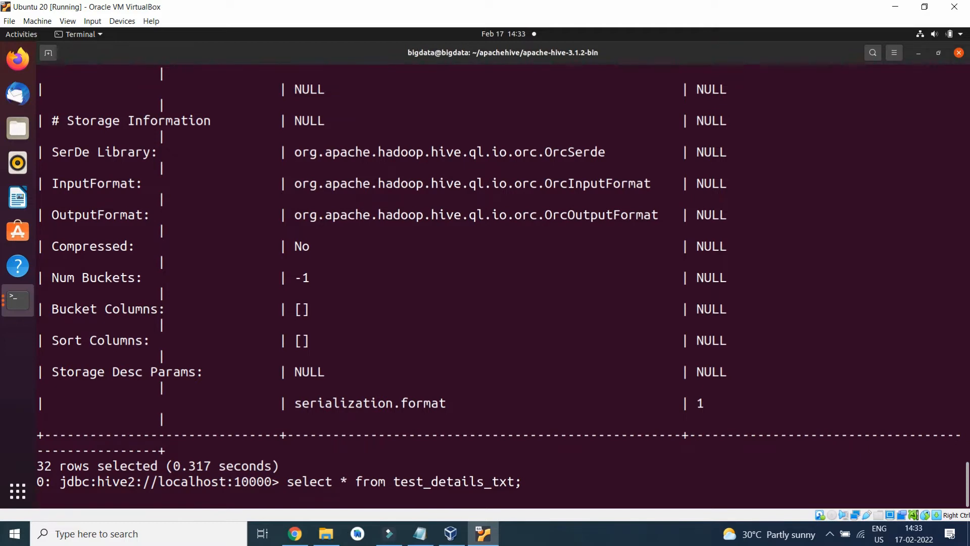
key(Return)
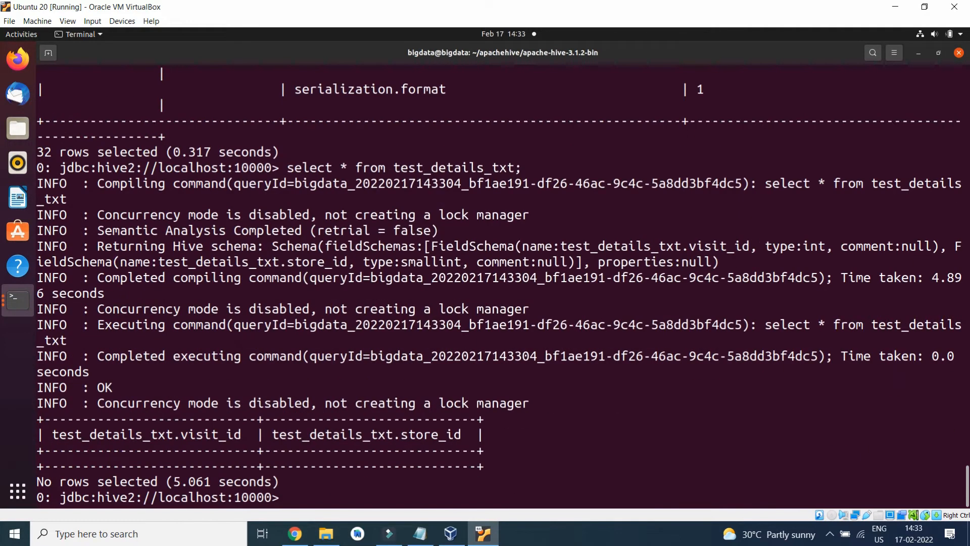
Run the same select query on test_details_orc
click(419, 533)
text(select * from test_details_orc;)
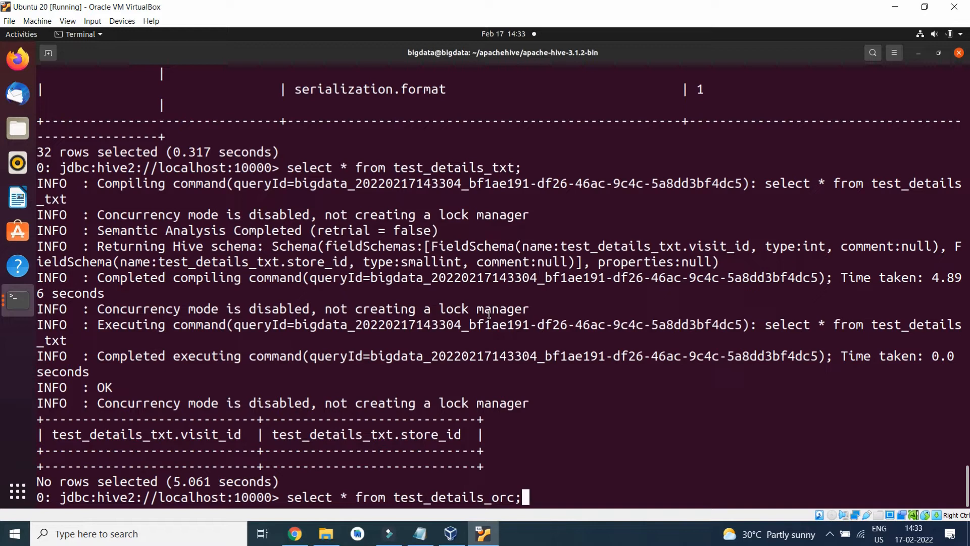
key(Return)
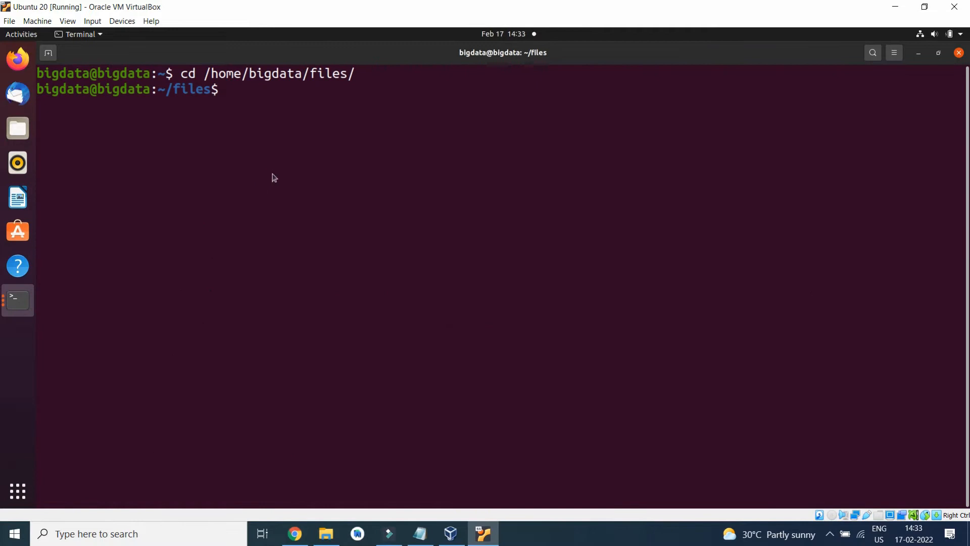
mouse_move(279, 142)
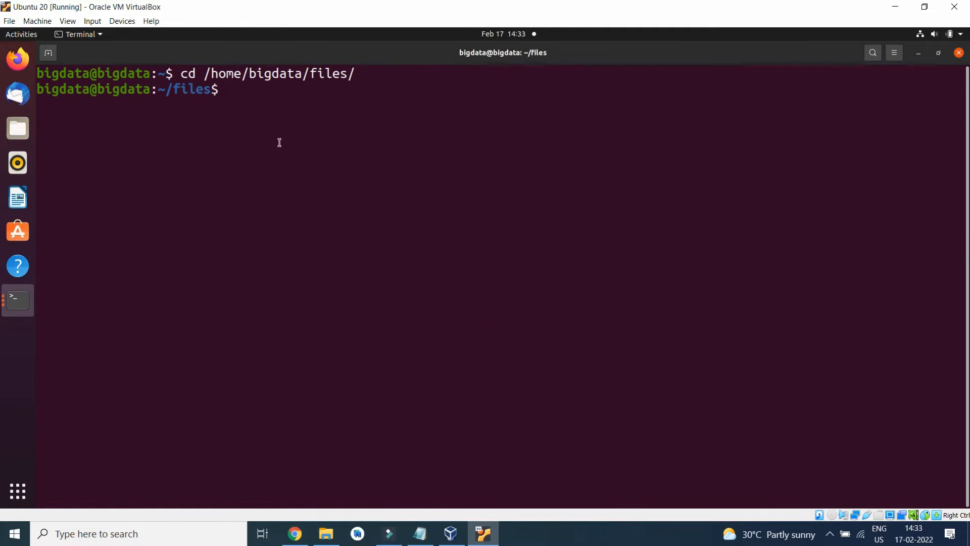
Create textdata.txt in nano holding the rows 101,10 and 102,20 and save it
text(nano textdata.txt)
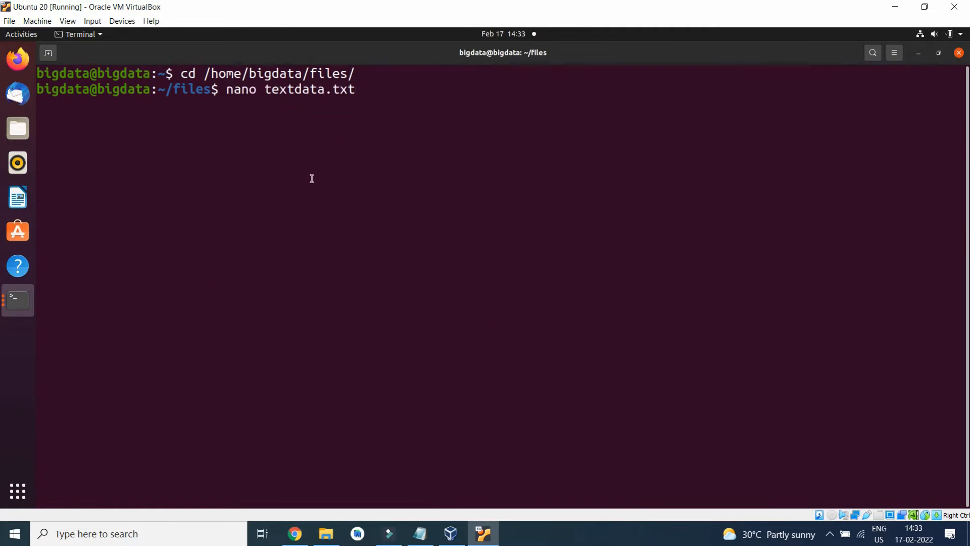
key(Return)
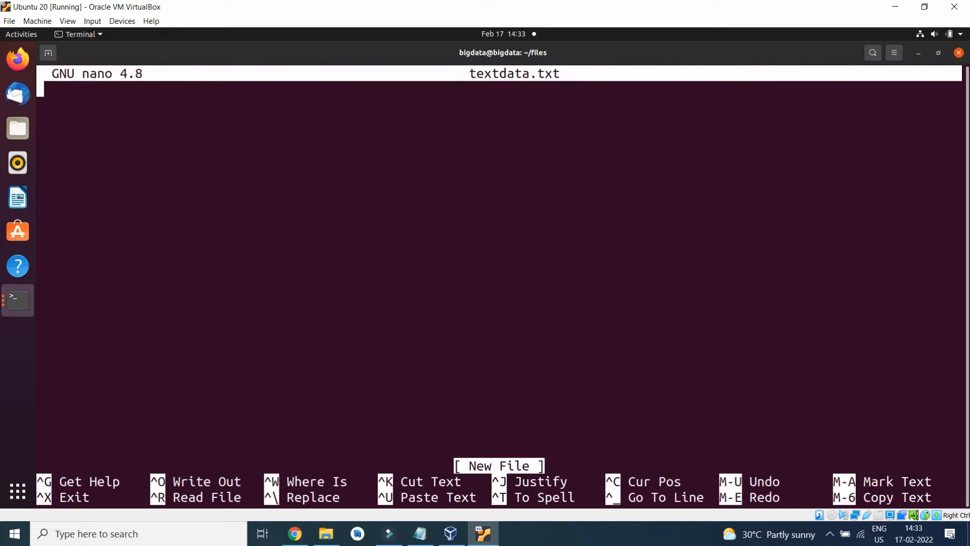
mouse_move(262, 337)
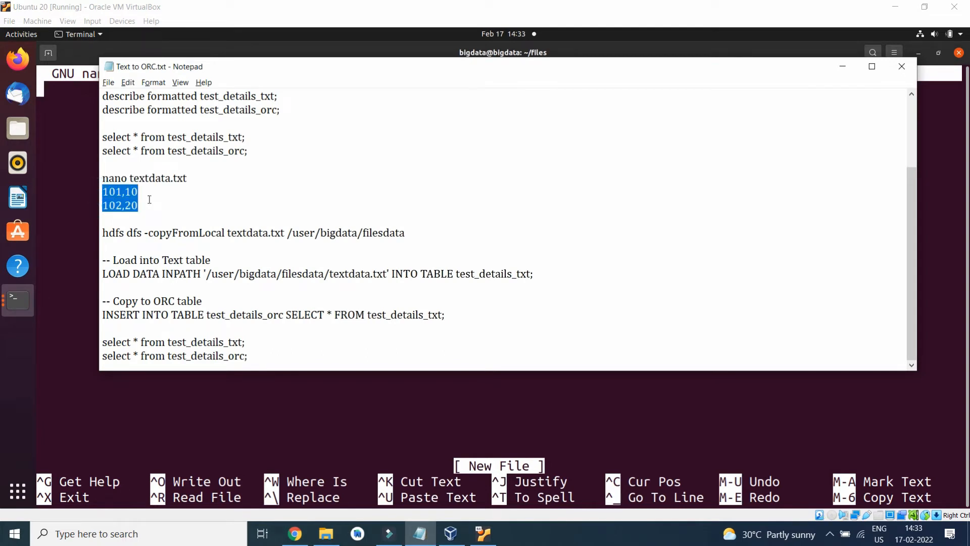
right_click(180, 219)
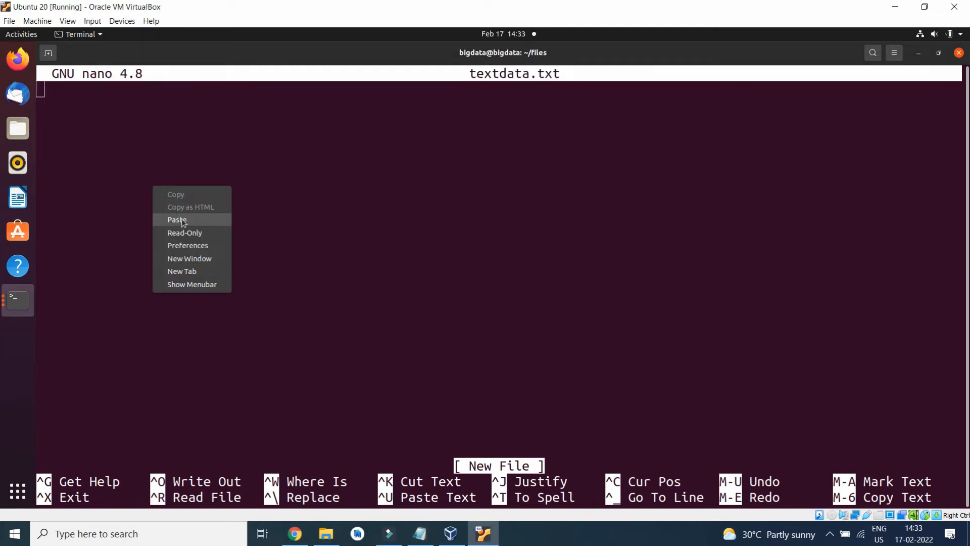
click(176, 220)
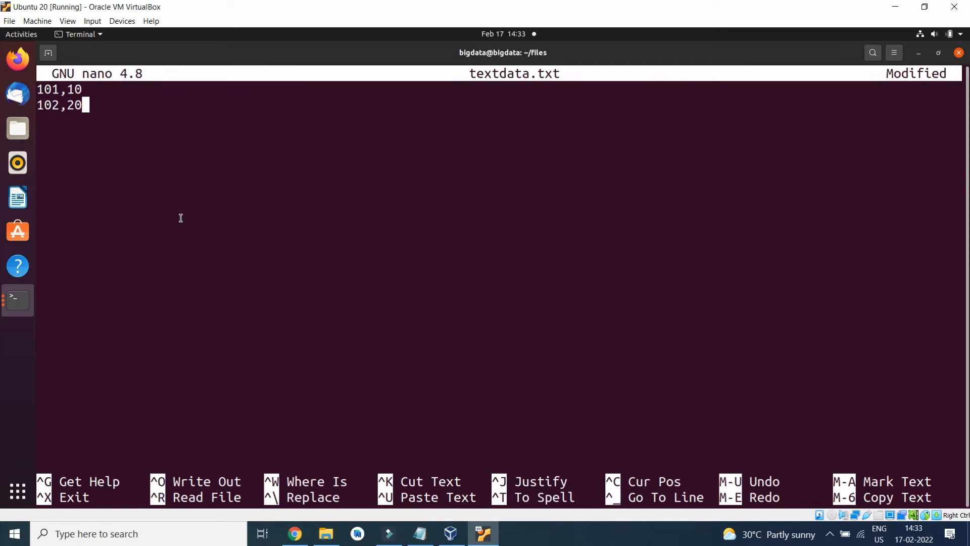
key(ctrl+o)
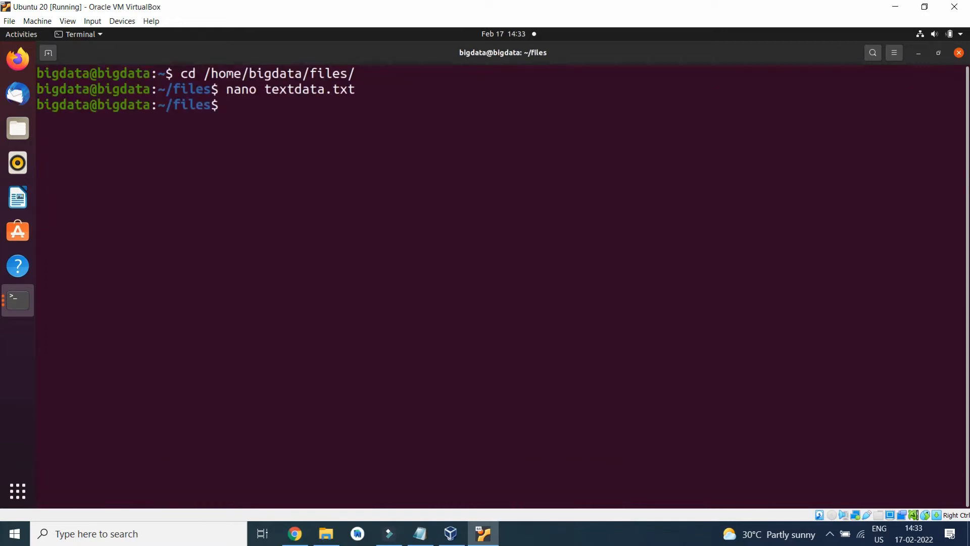
Print textdata.txt with cat to confirm its two rows
text(cat tes)
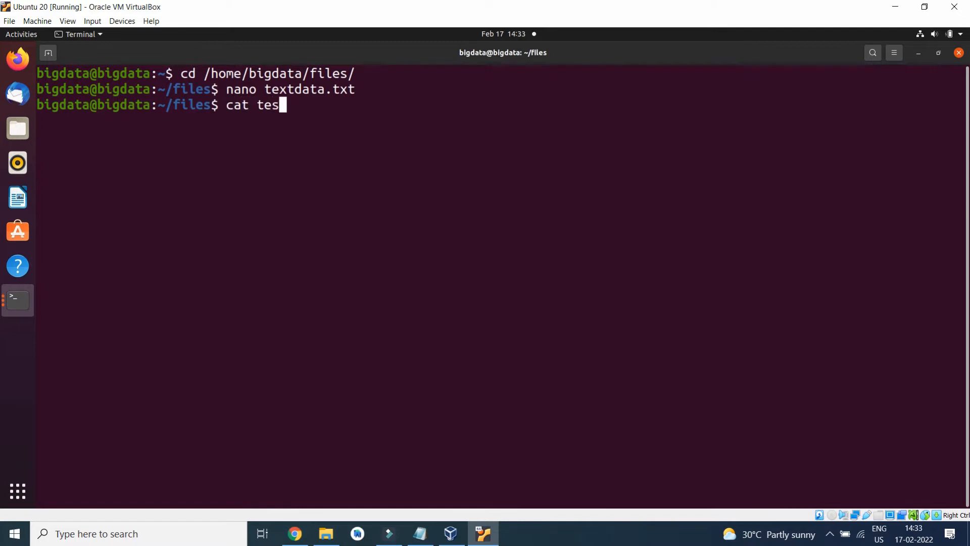
key(Return)
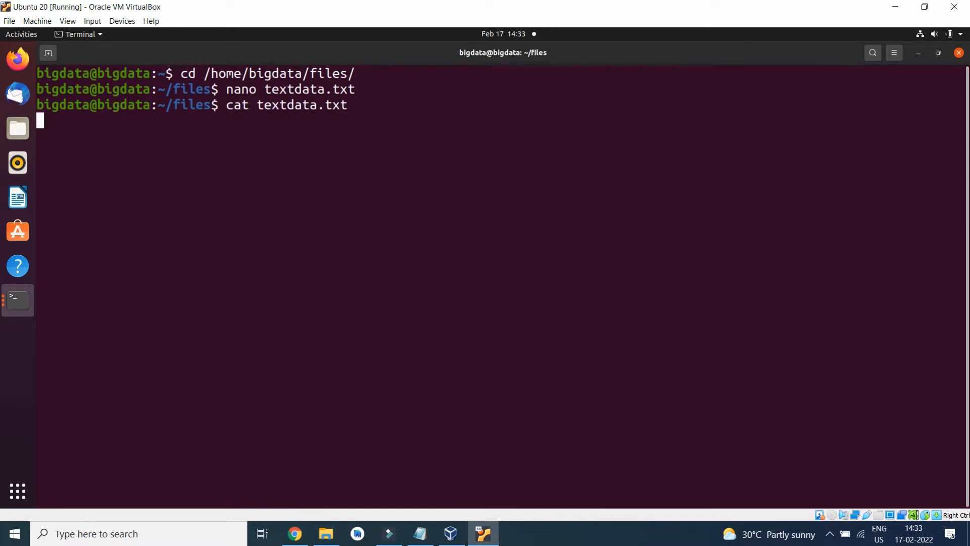
key(Return)
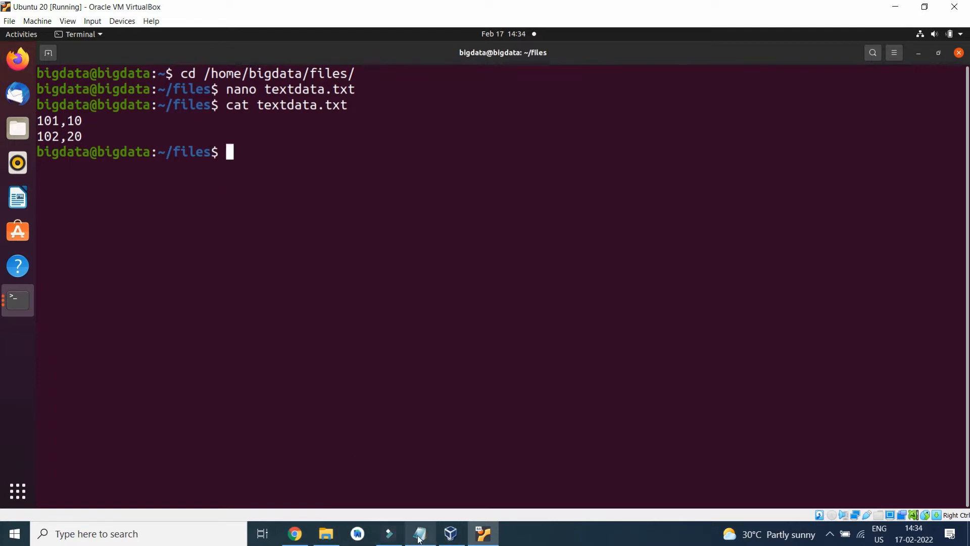
Select the hdfs dfs -copyFromLocal line for textdata.txt to /user/bigdata/filesdata in the Notepad script
click(418, 533)
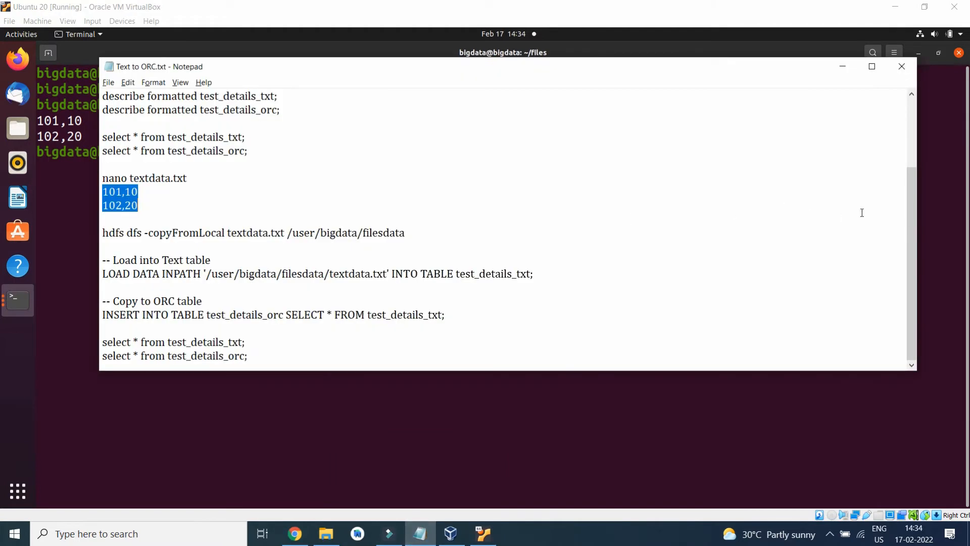
scroll(up, 3)
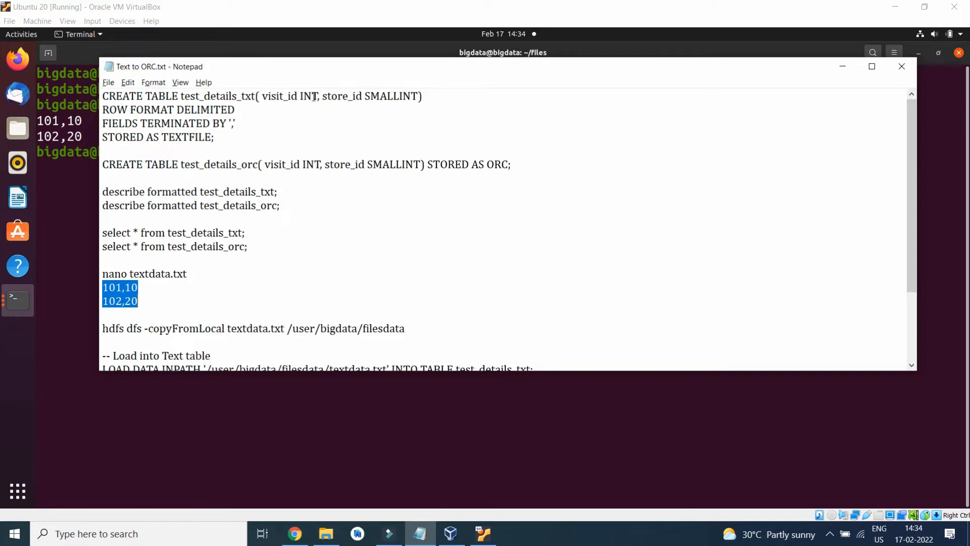
click(425, 96)
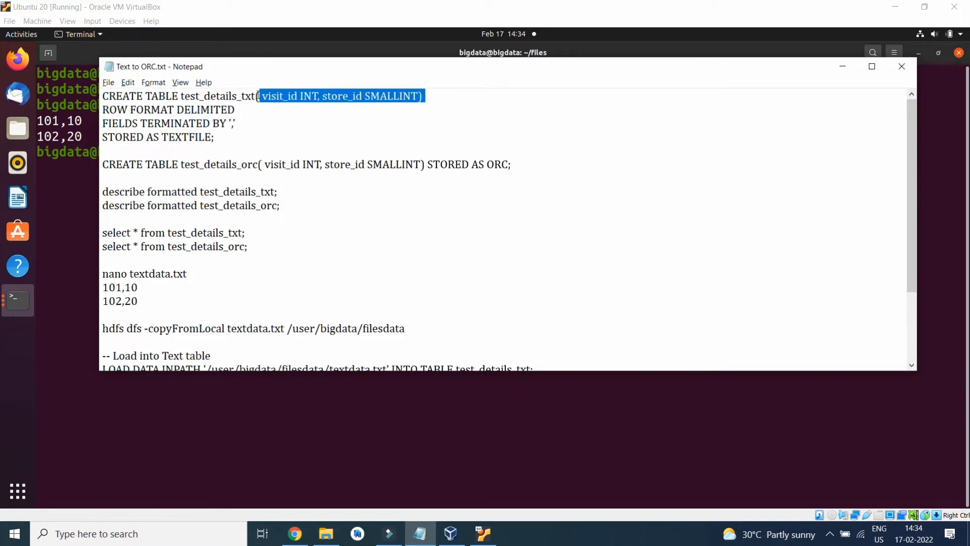
click(260, 96)
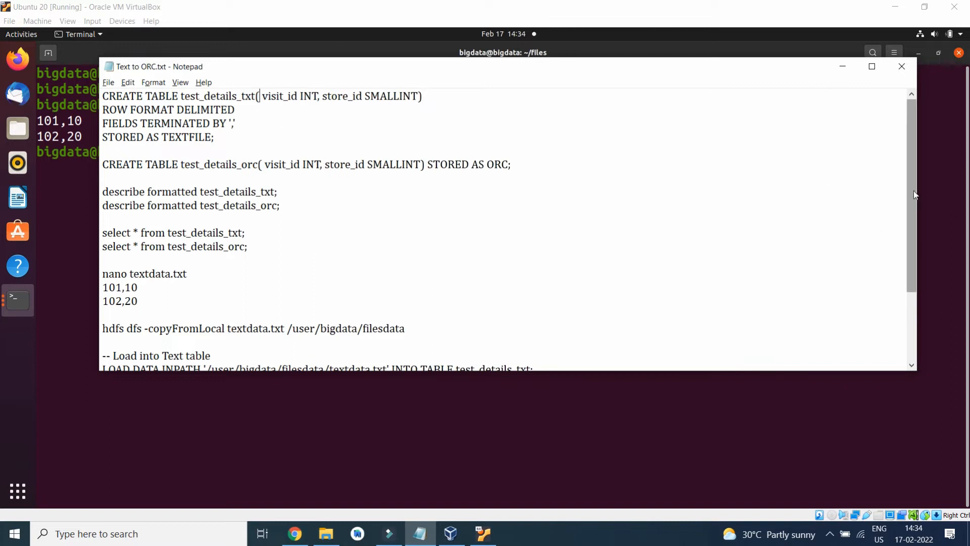
scroll(down, 3)
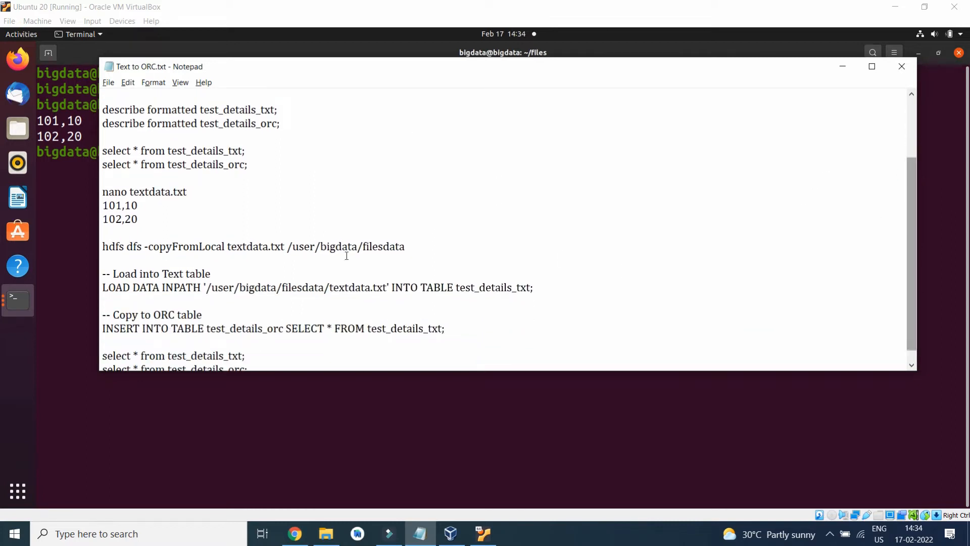
triple_click(247, 247)
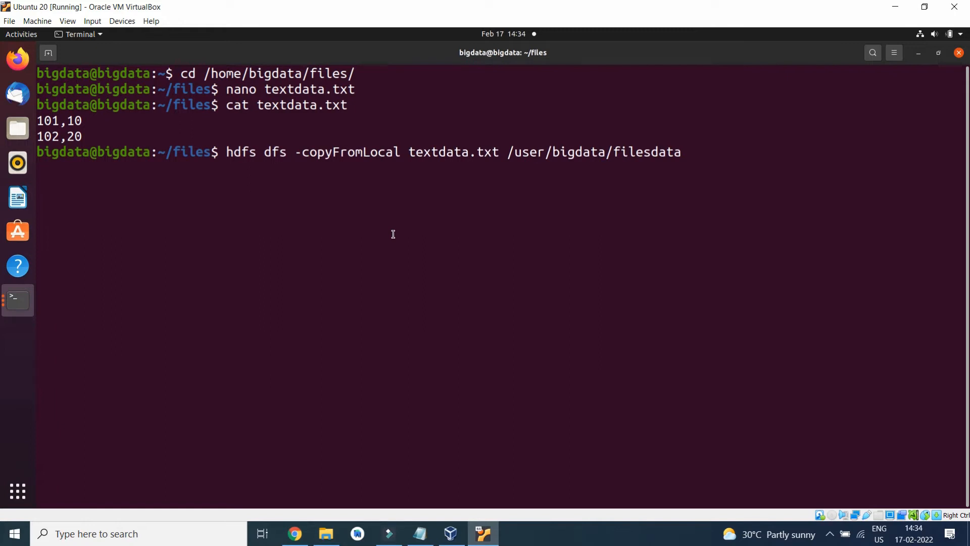
Upload textdata.txt to /user/bigdata/filesdata in HDFS
key(Return)
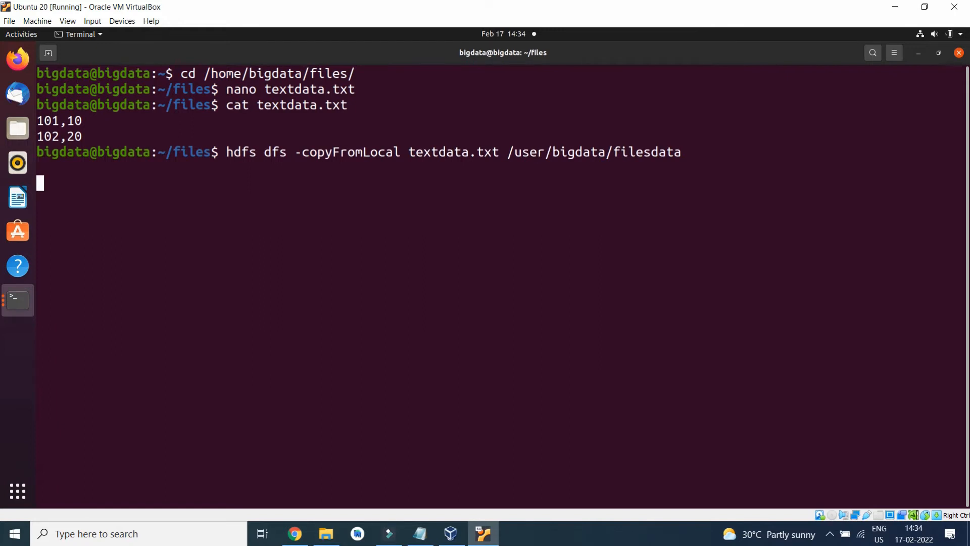
key(Return)
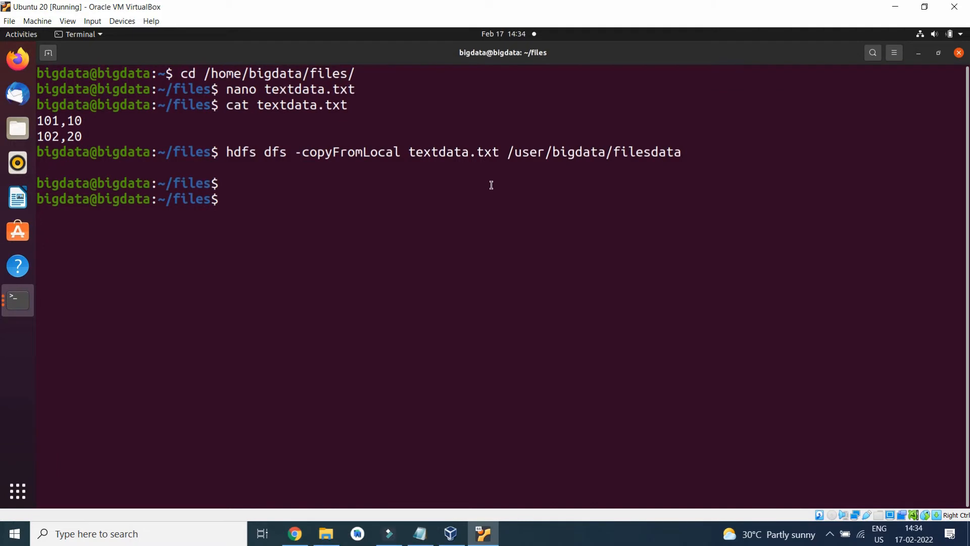
List /user/bigdata/filesdata with hadoop fs -ls, showing 3 items including the new textdata.txt
text(hadoop f)
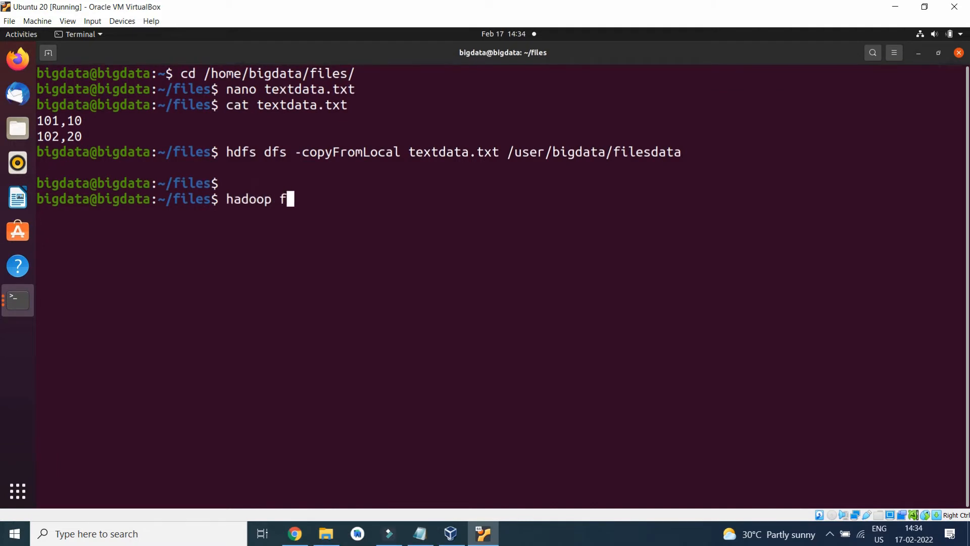
text(s -l)
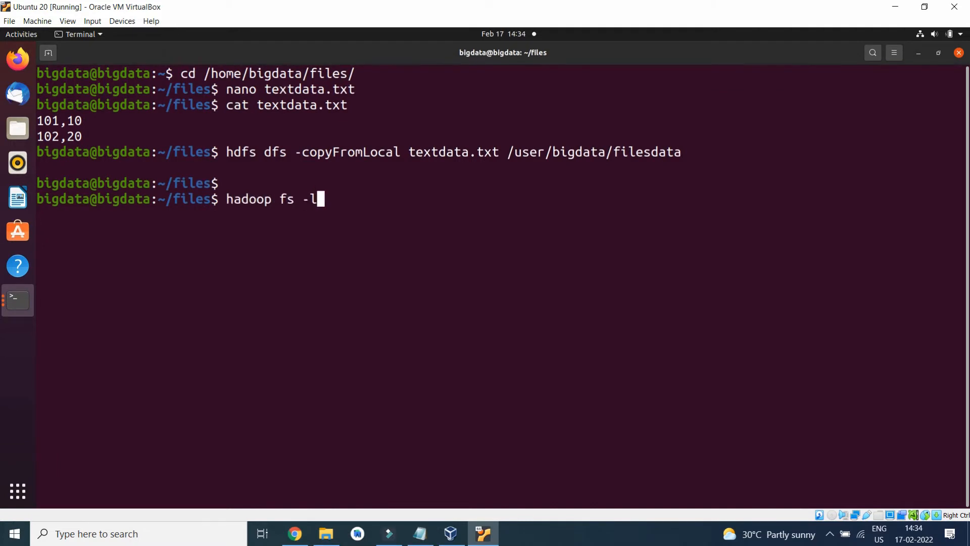
text(s)
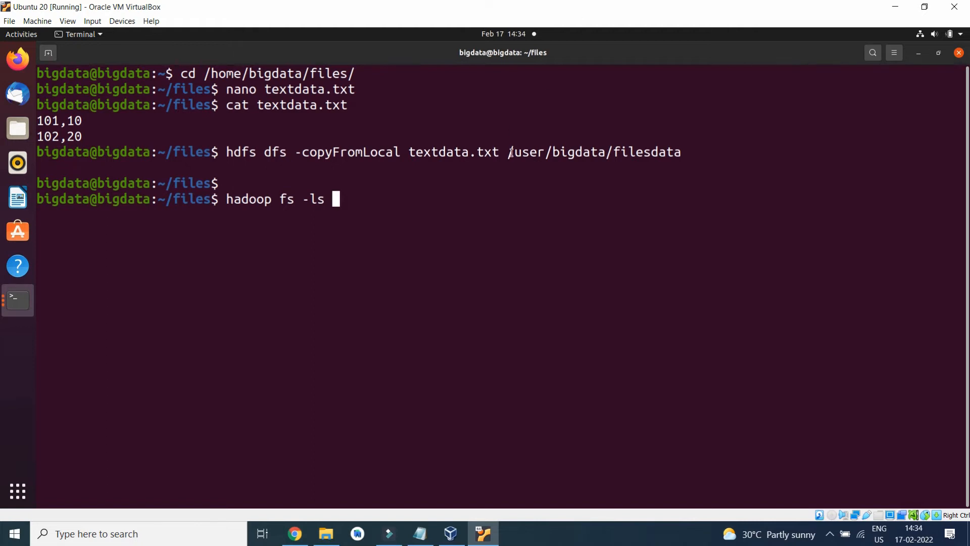
double_click(594, 152)
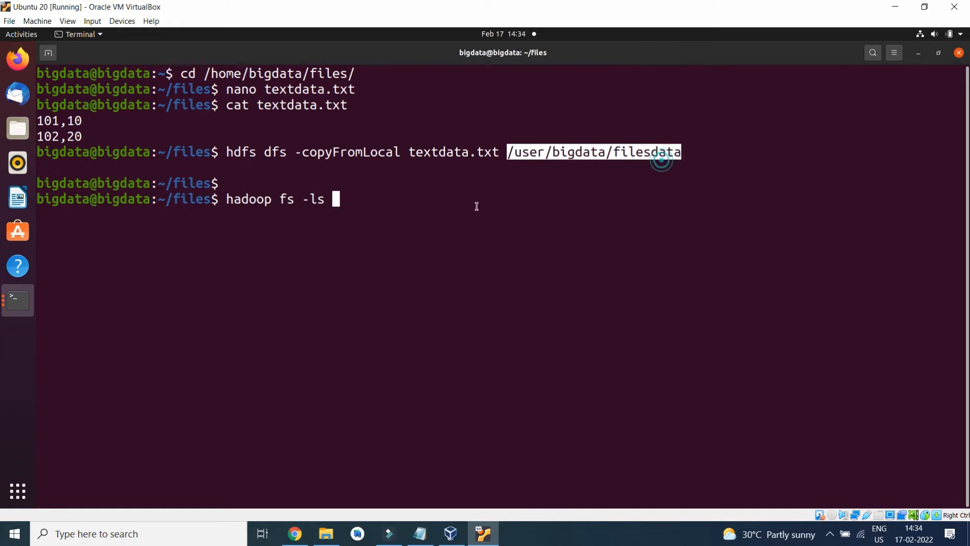
right_click(476, 206)
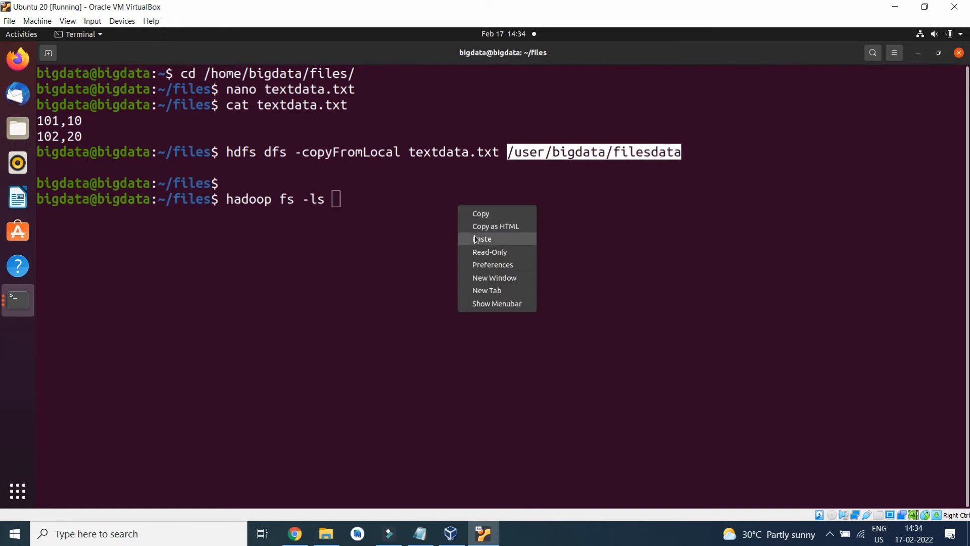
click(482, 238)
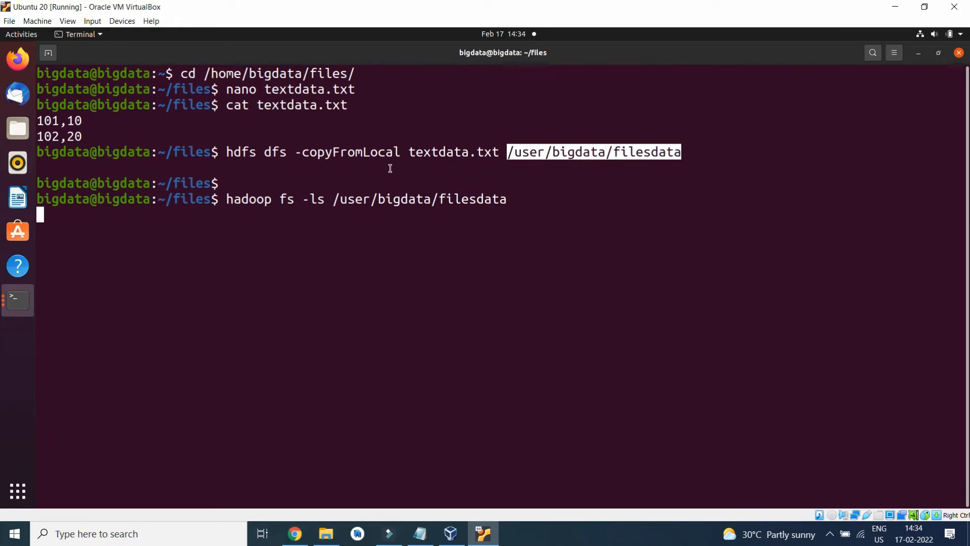
key(Return)
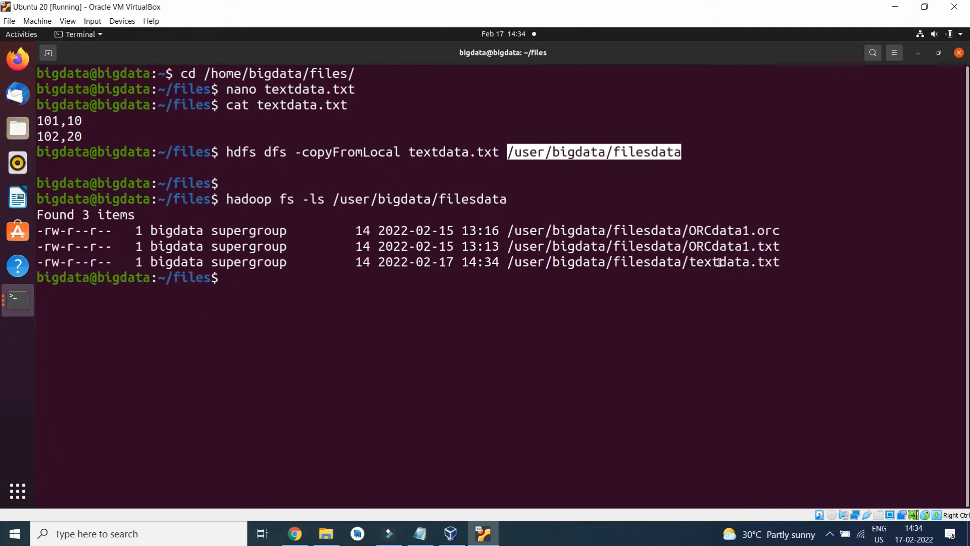
click(720, 262)
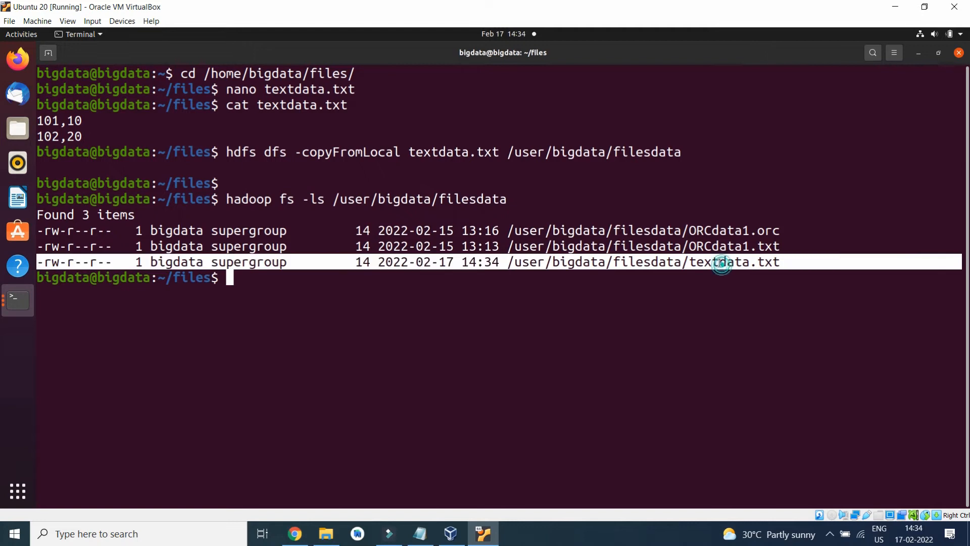
double_click(714, 261)
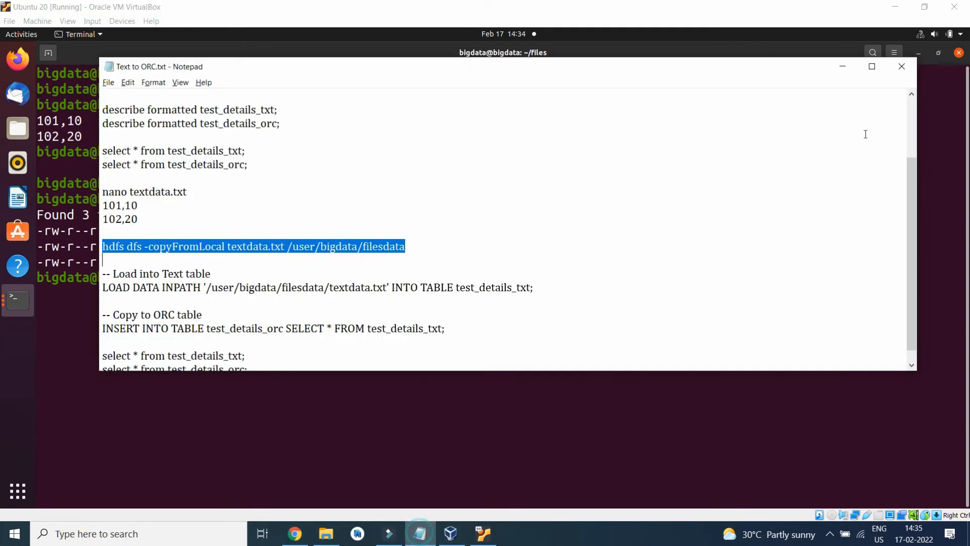
Run the LOAD DATA INPATH statement loading textdata.txt from HDFS into test_details_txt
click(103, 287)
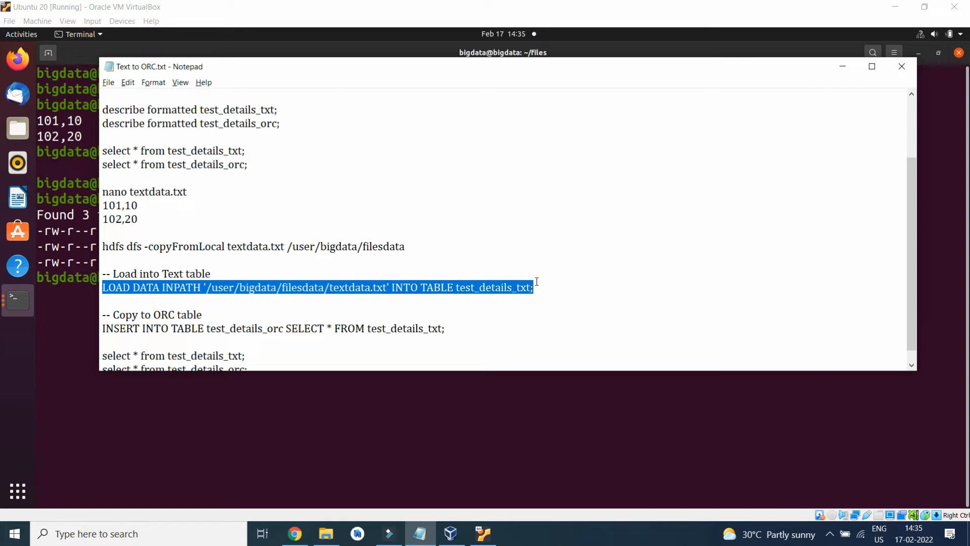
click(555, 287)
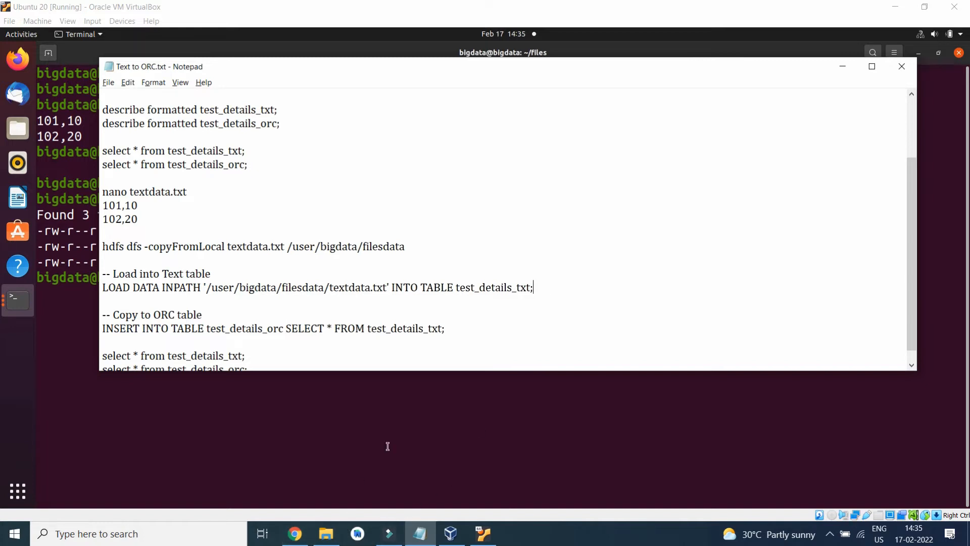
right_click(424, 395)
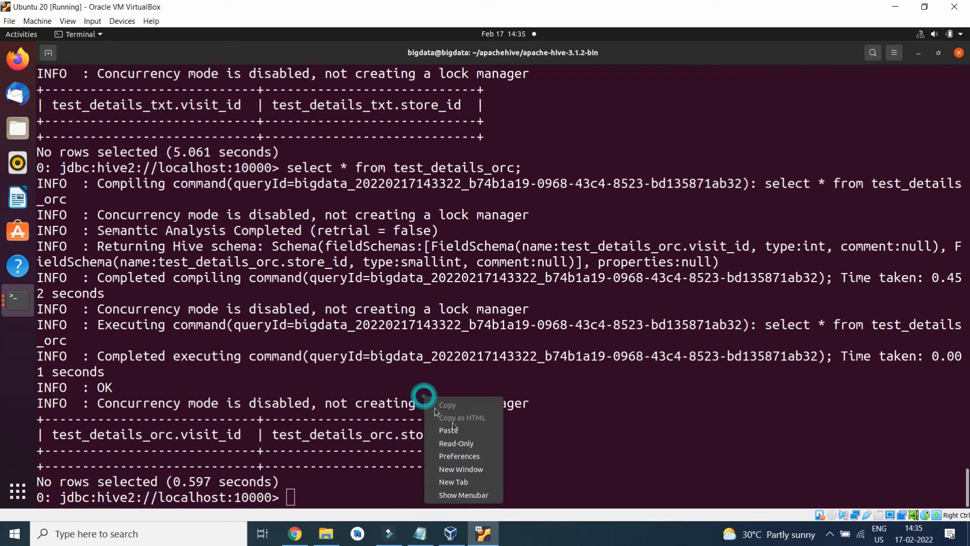
click(445, 430)
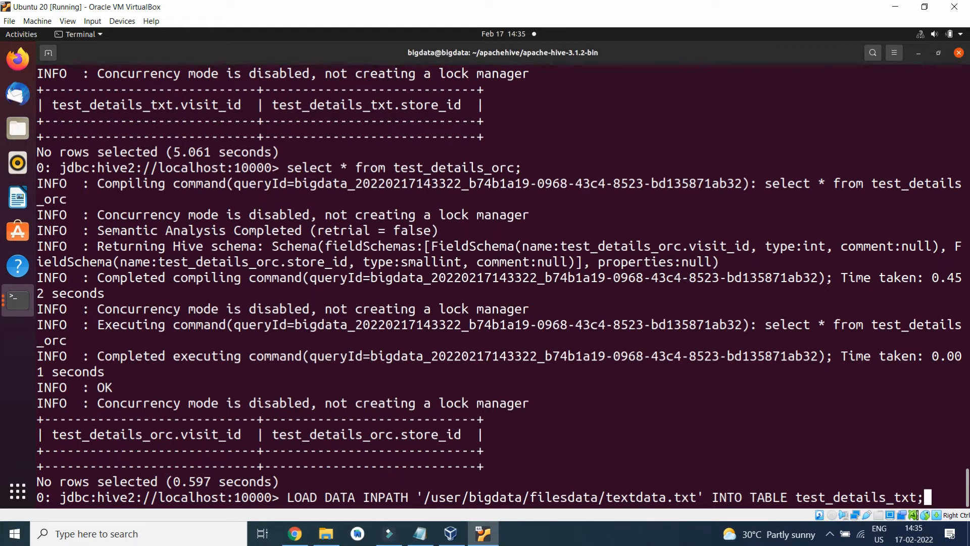
key(Return)
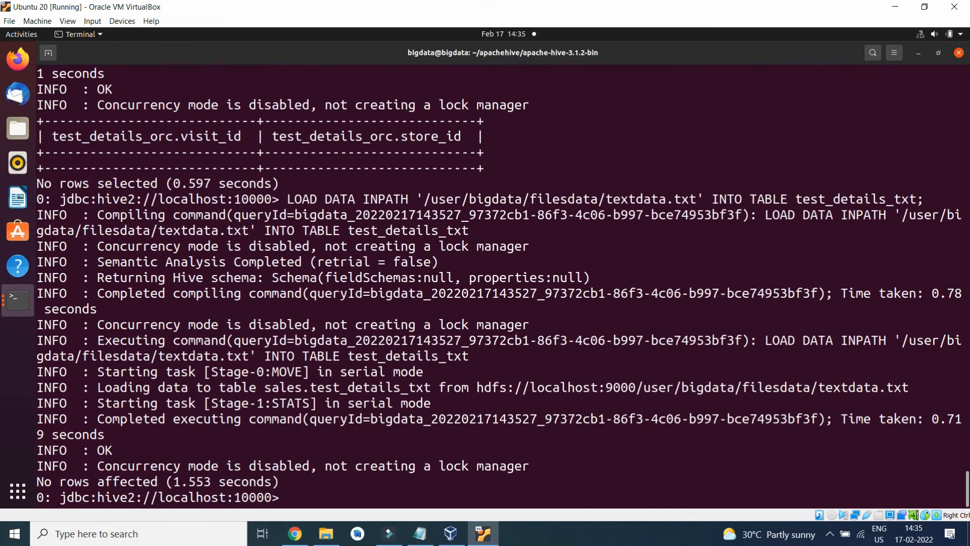
Query the table, returning rows 101,10 and 102,20
text(select * from test_details_orc;)
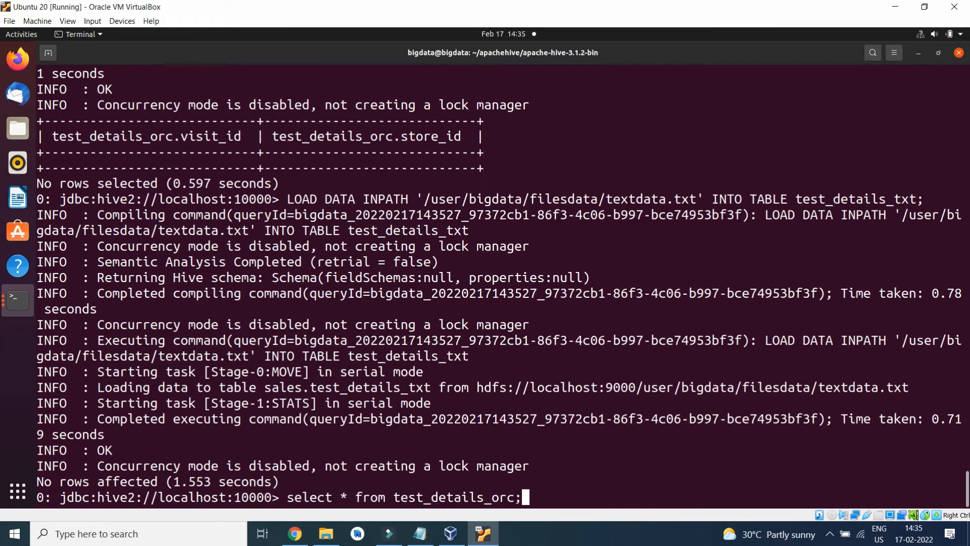
key(Return)
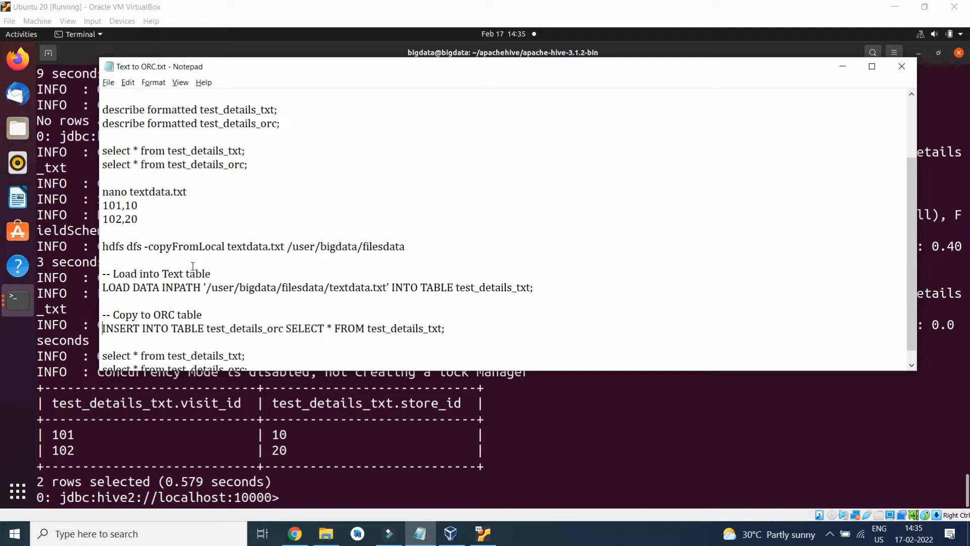
Run INSERT INTO test_details_orc SELECT * FROM test_details_txt and follow the MapReduce job to completion
triple_click(272, 328)
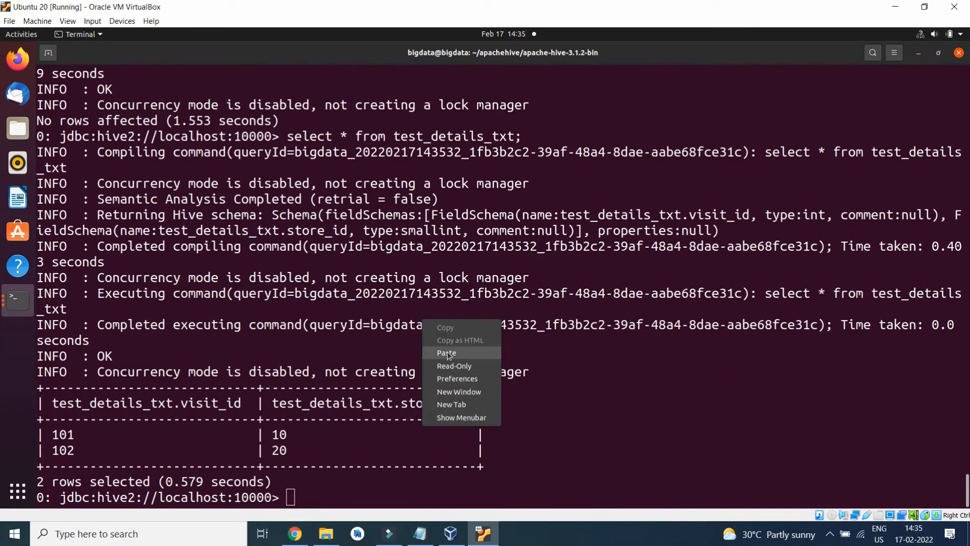
click(446, 353)
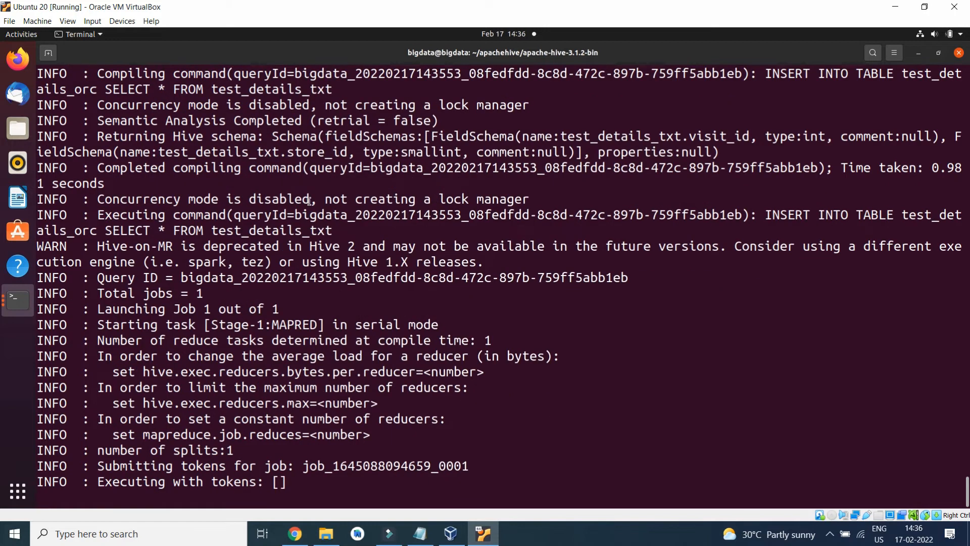
scroll(down, 3)
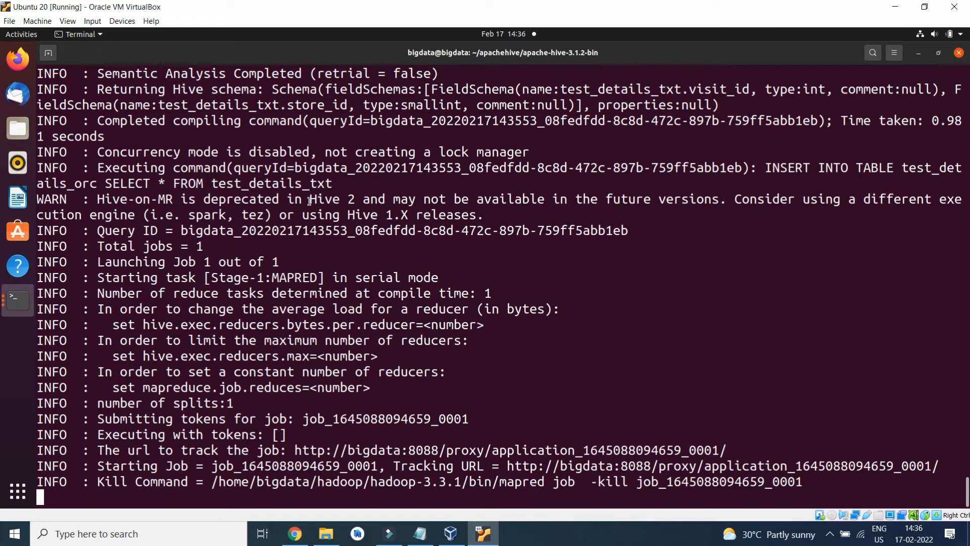
scroll(down, 3)
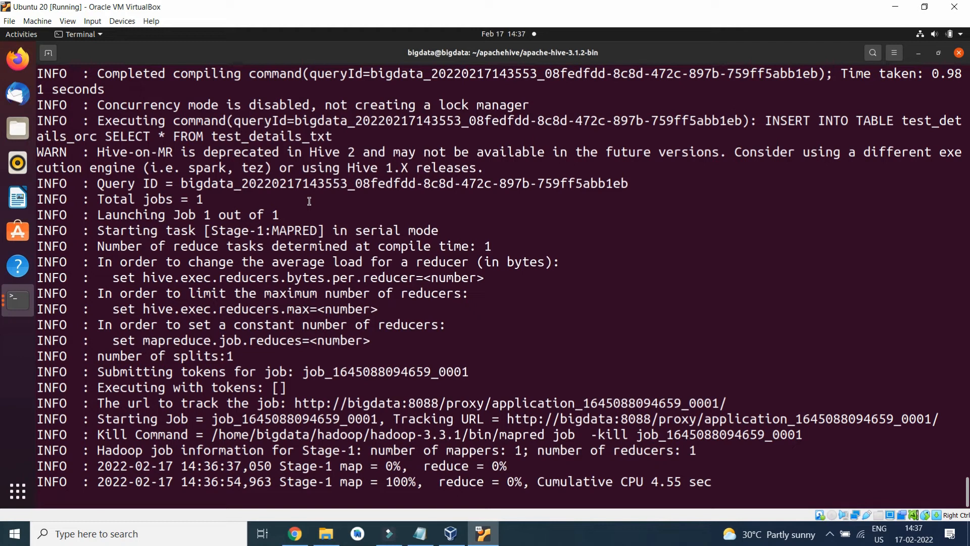
scroll(down, 3)
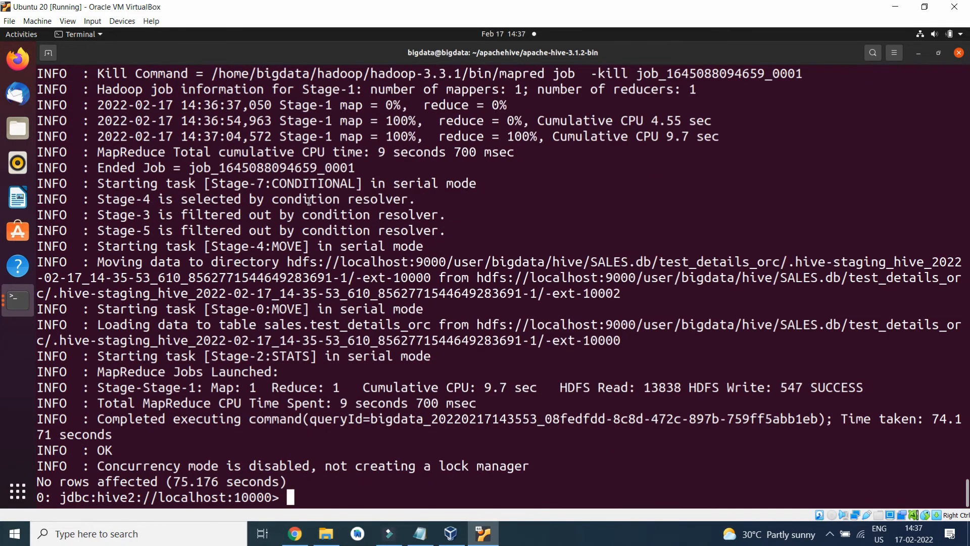
Rerun the select on test_details_orc, returning rows 101,10 and 102,20
text(LOAD DATA INPATH '/user/bigdata/filesdata/textdata.txt' INTO TABLE test_details_txt;)
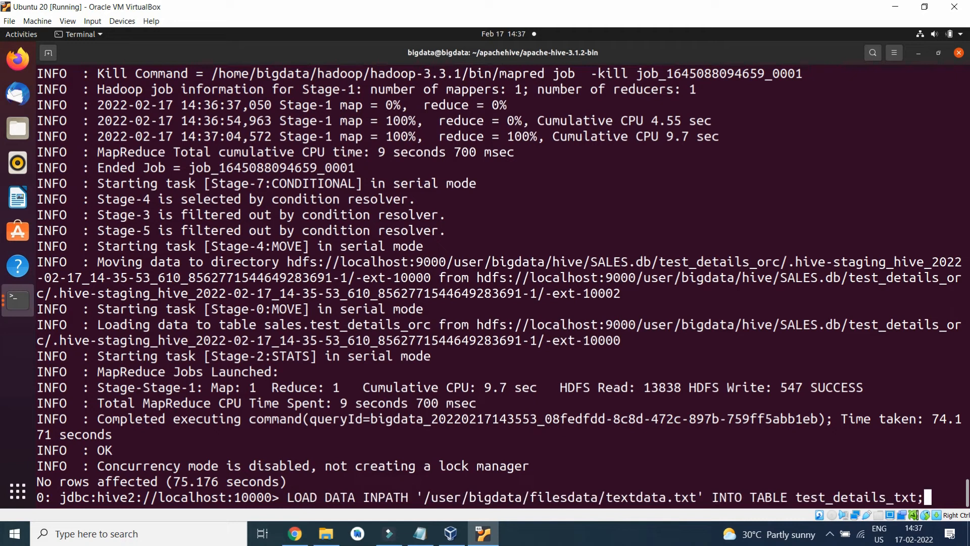
text(select * from test_details_txt;)
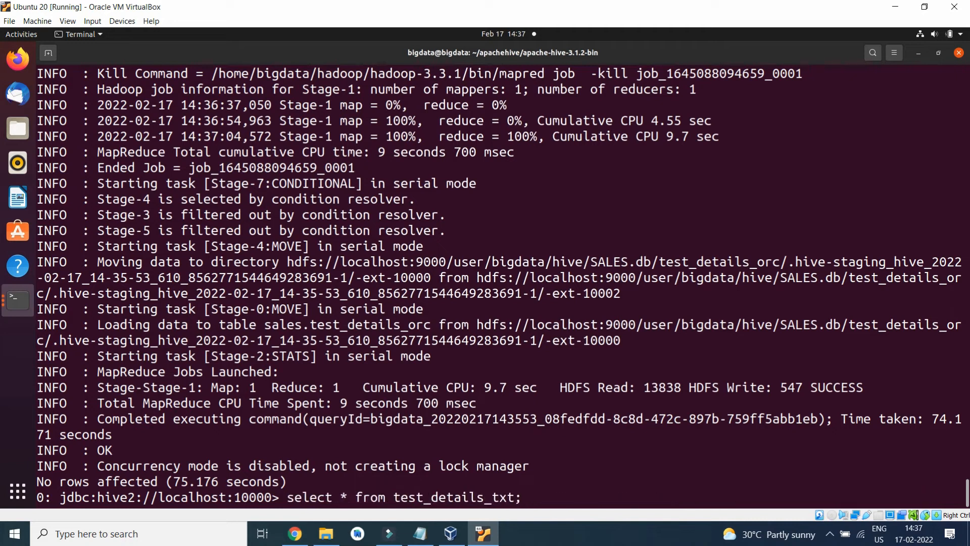
text(describe formatted test_details_txt;)
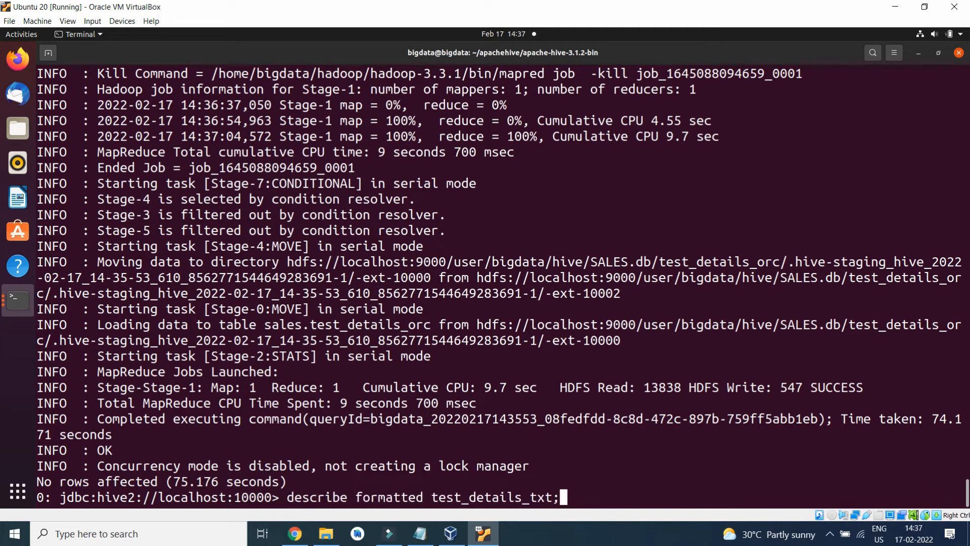
text(STORED AS TEXTFILE;)
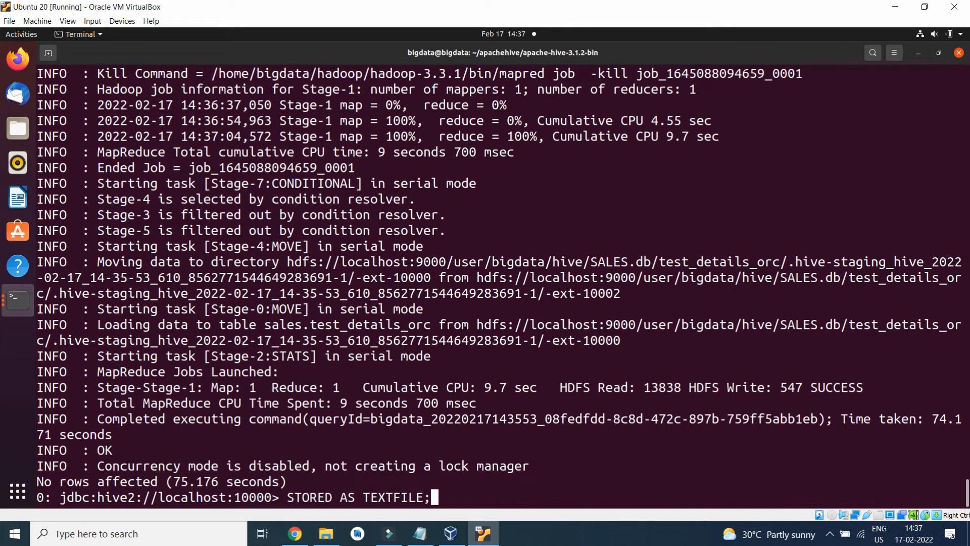
text(select * from test_details_txt;)
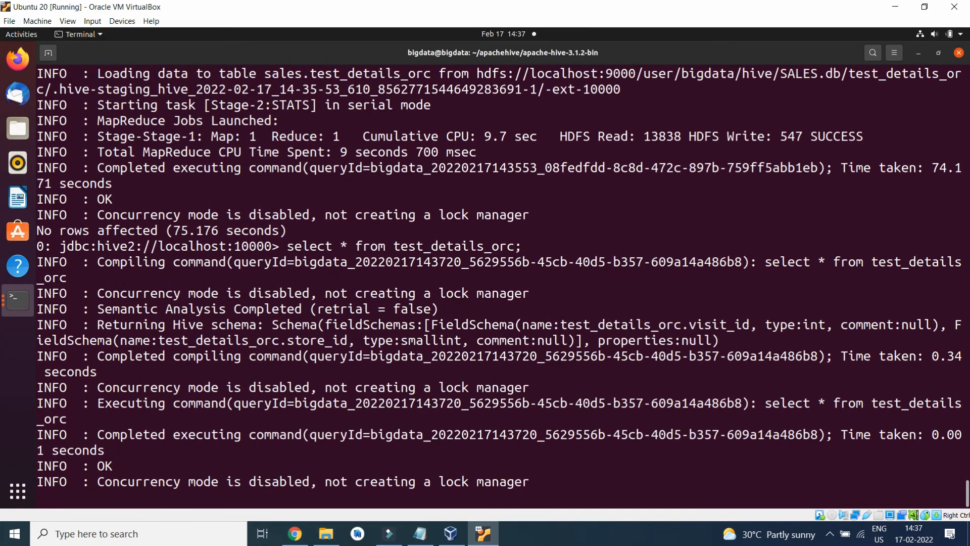
scroll(down, 3)
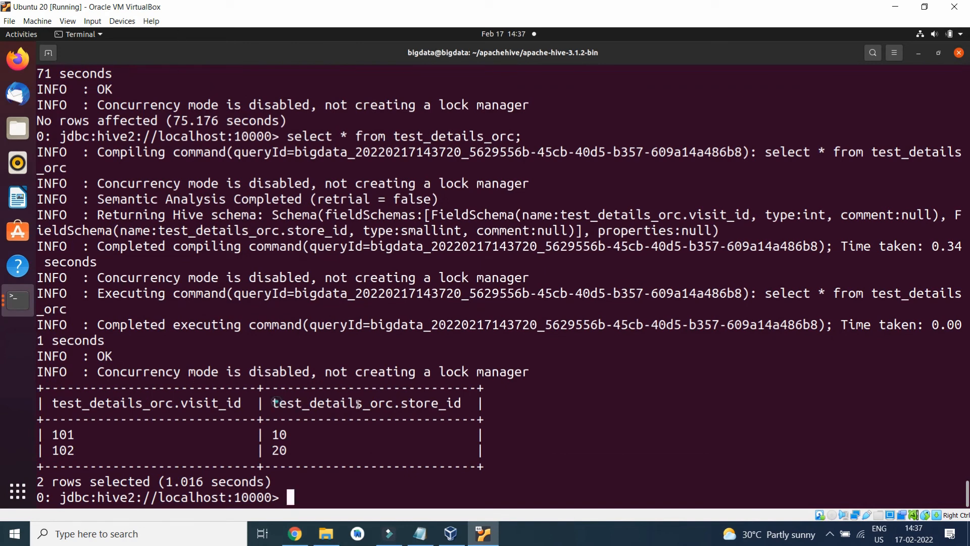
double_click(335, 403)
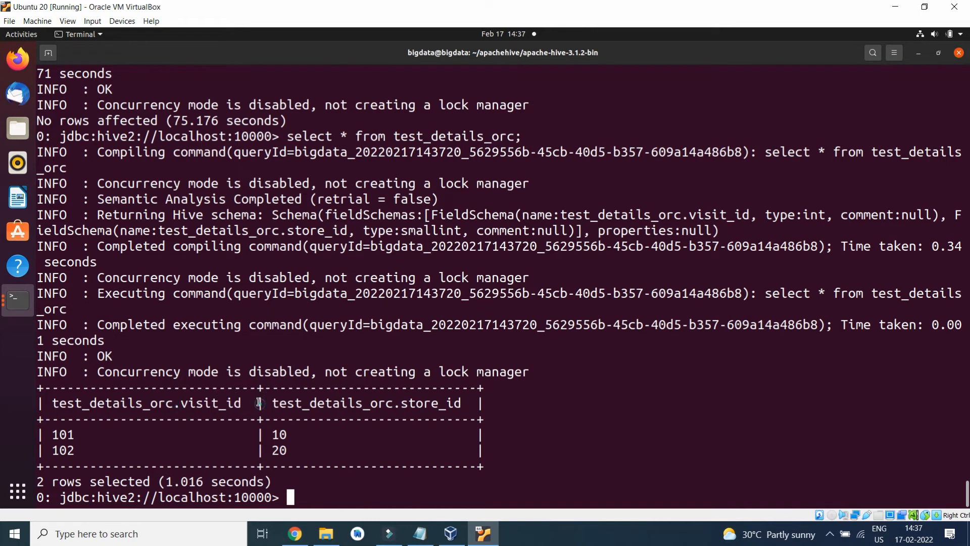
mouse_move(419, 533)
text(select * from test_details_orc;)
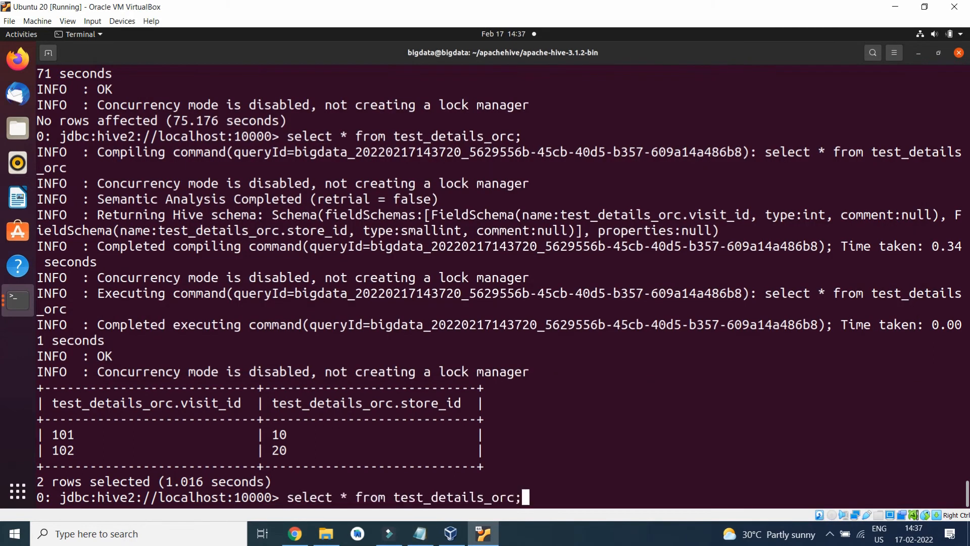
key(Return)
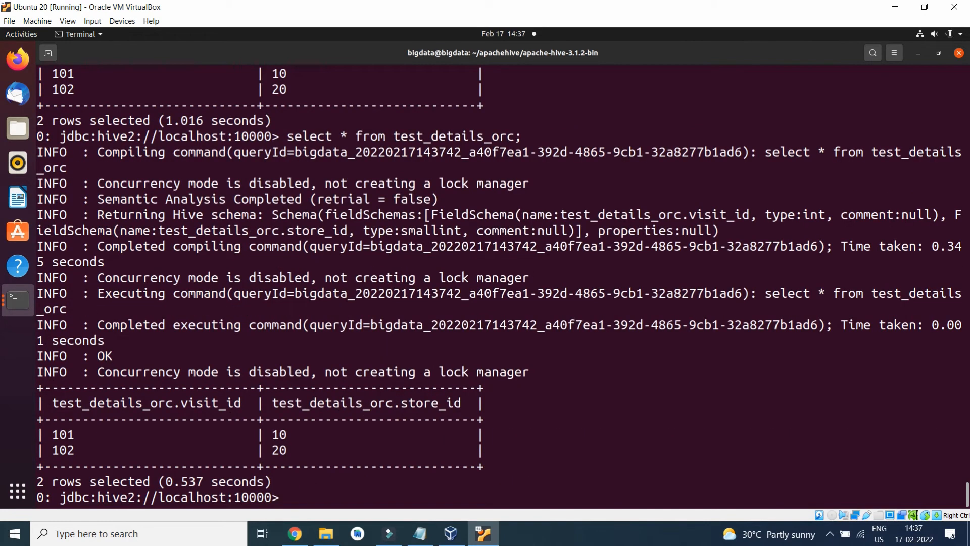
Run select * from test_details_txt showing rows 101/10 and 102/20, then stage a describe formatted command
text(select * from test_details_txt;)
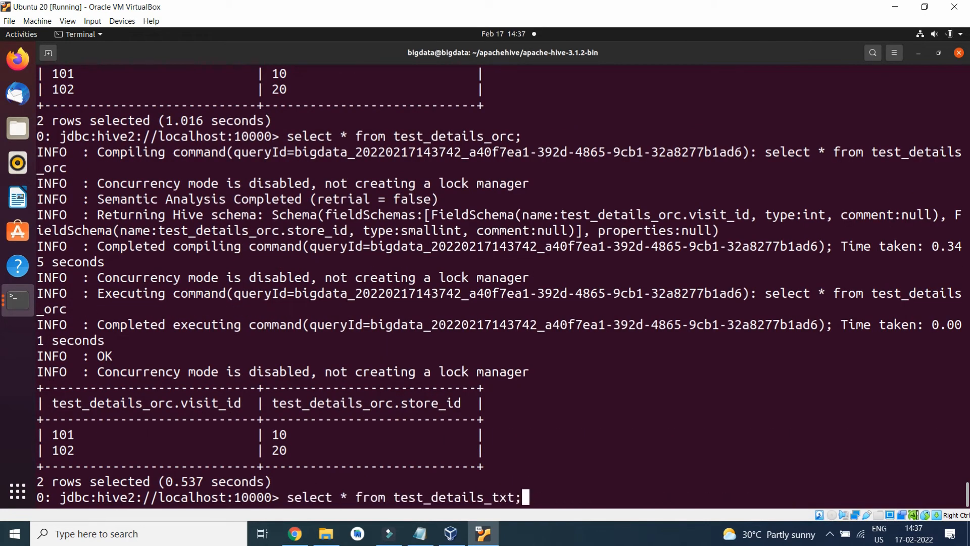
key(Return)
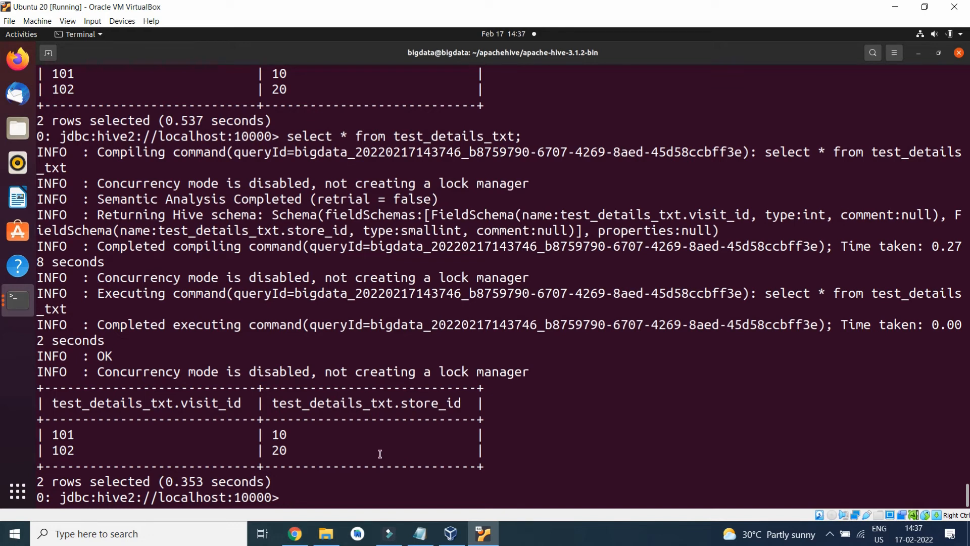
text(select * from test_details_txt;)
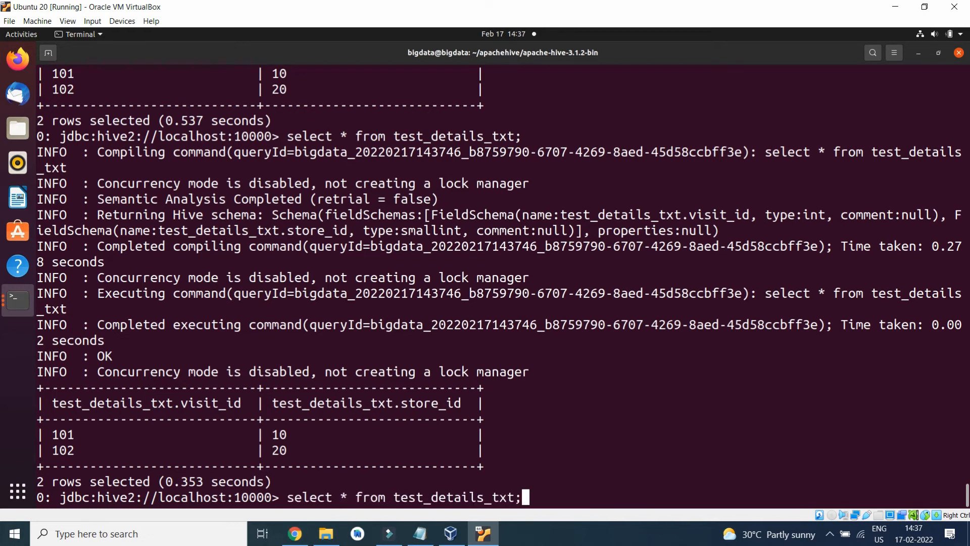
text(describe formatted test_details_orc;)
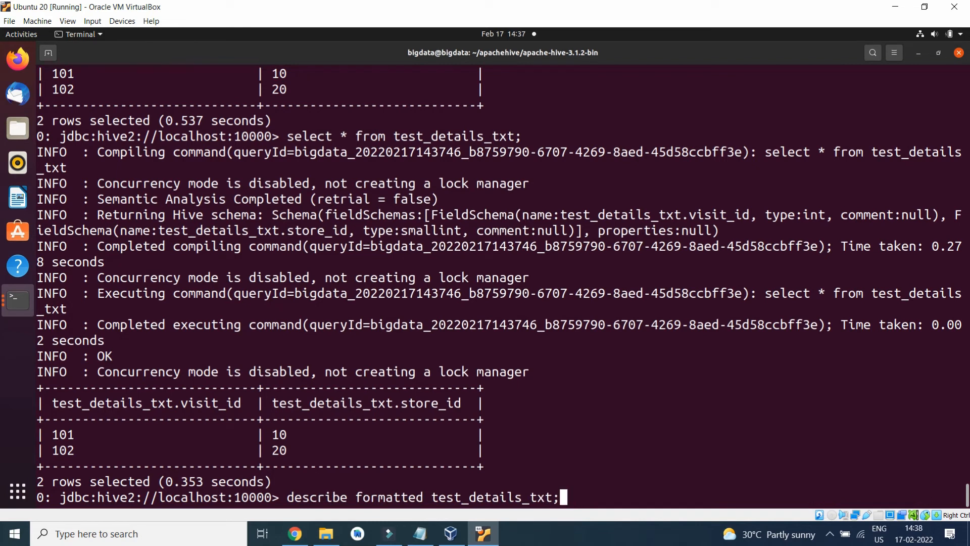
Run describe formatted test_details_txt and copy its SALES.db HDFS location path
key(Return)
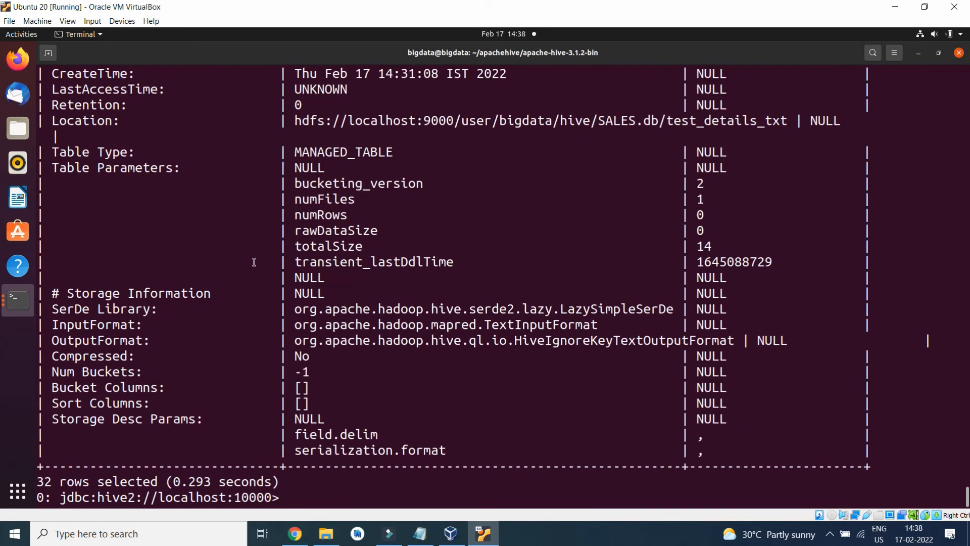
mouse_move(454, 120)
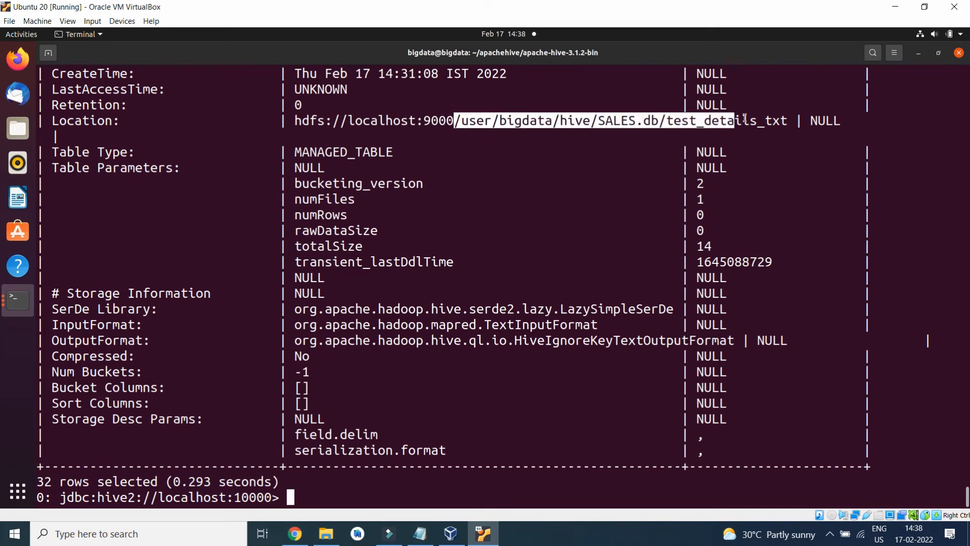
right_click(752, 121)
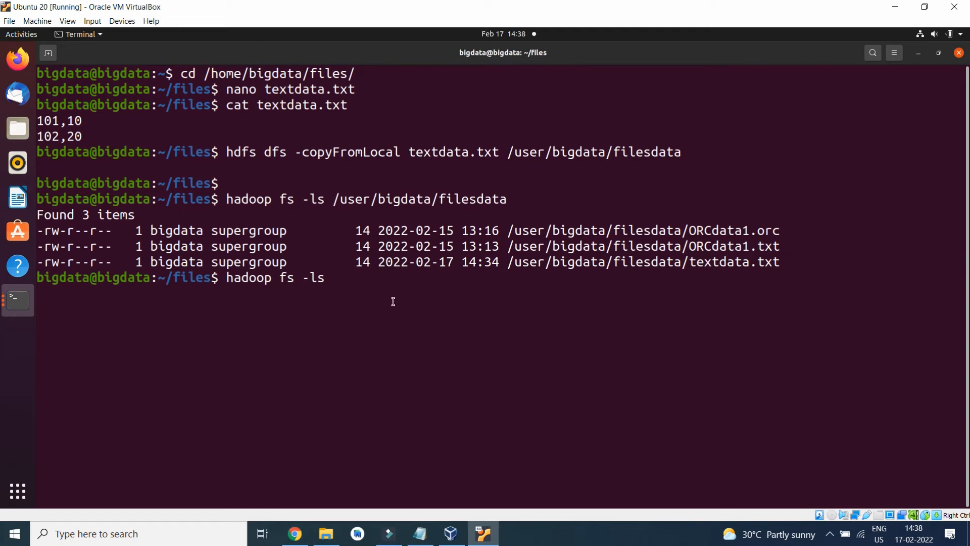
List /user/bigdata/hive/SALES.db/test_details_txt with hadoop fs -ls, showing its textdata.txt file
text(/user/bigdata/hive/SALES.db/test_details_txt)
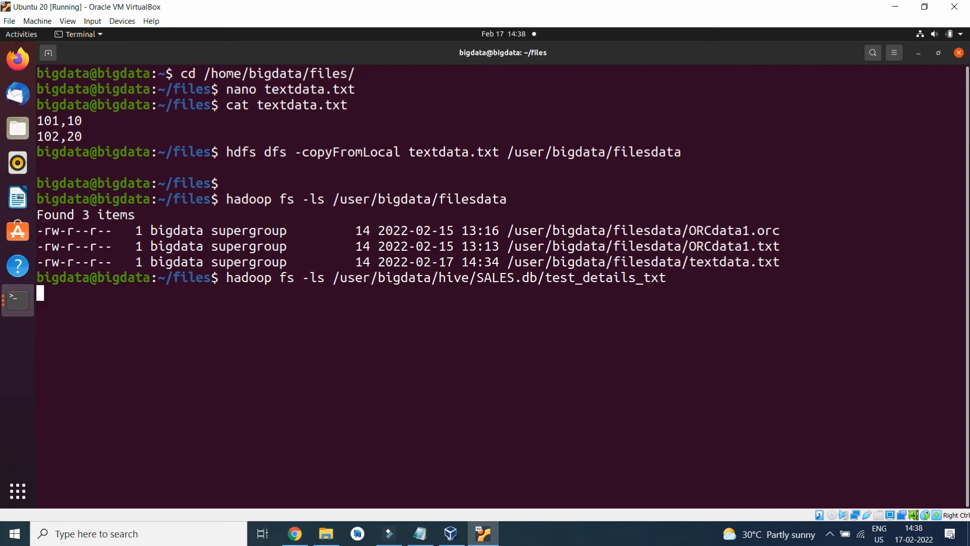
key(Return)
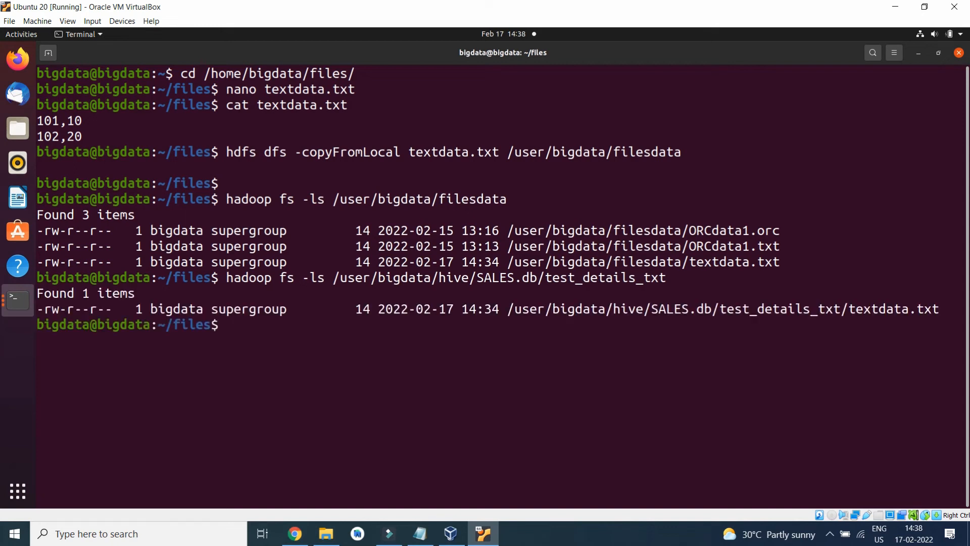
double_click(694, 262)
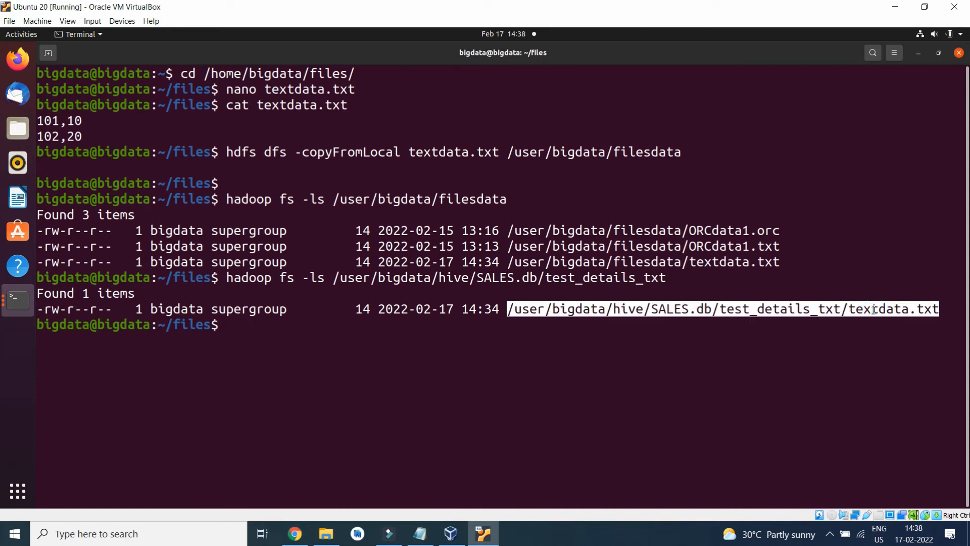
mouse_move(604, 363)
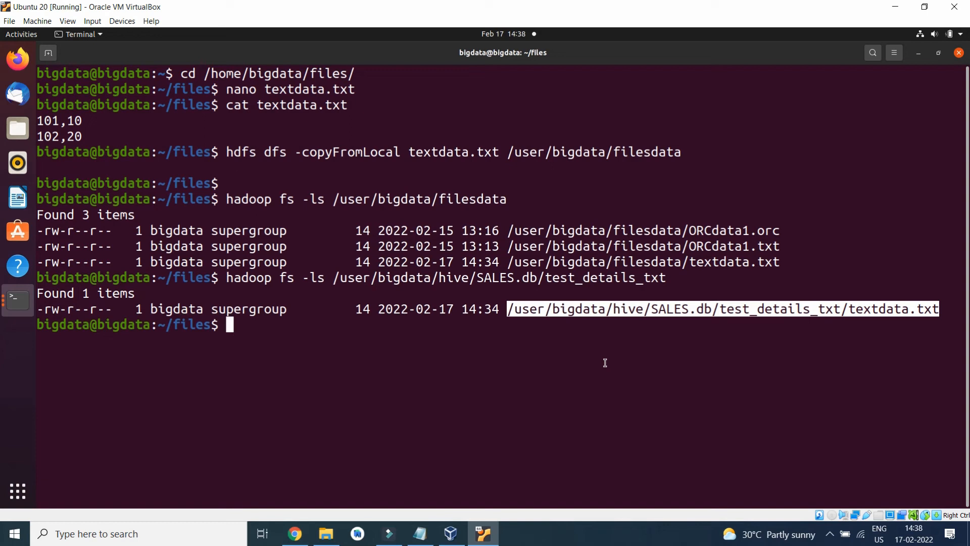
Recall the hadoop fs -ls command and edit its path toward test_details_orc
text(hadoop fs -ls /user/bigdata/hive/SALES.db/test_details_txt)
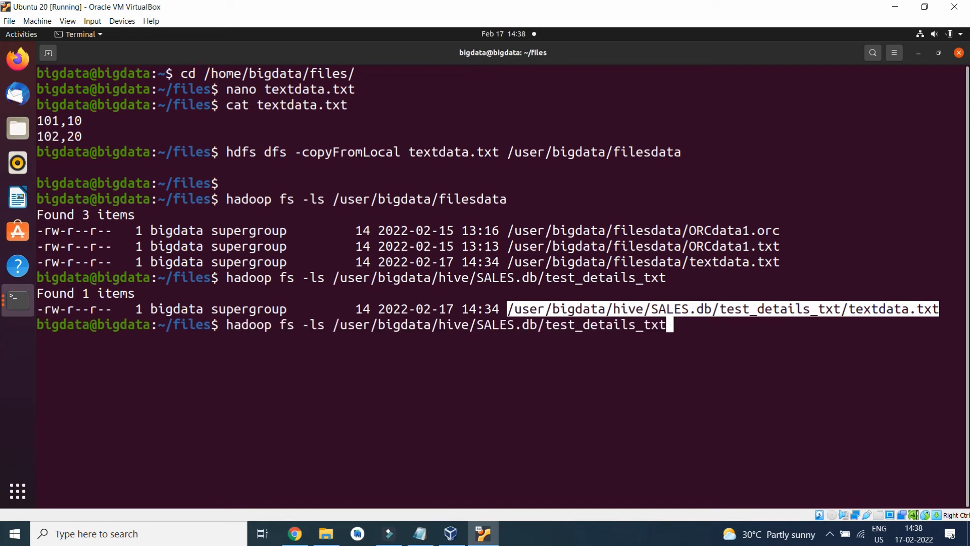
text(o)
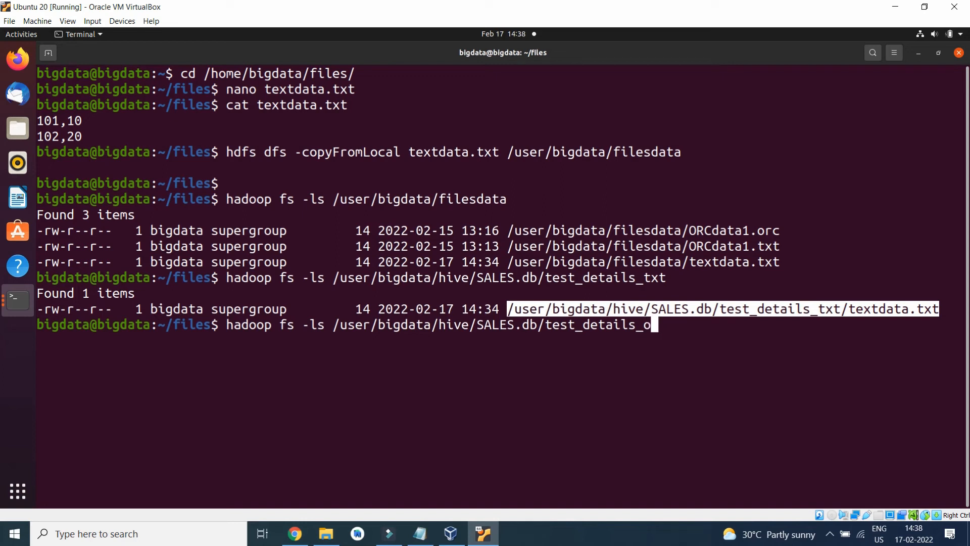
key(BackSpace)
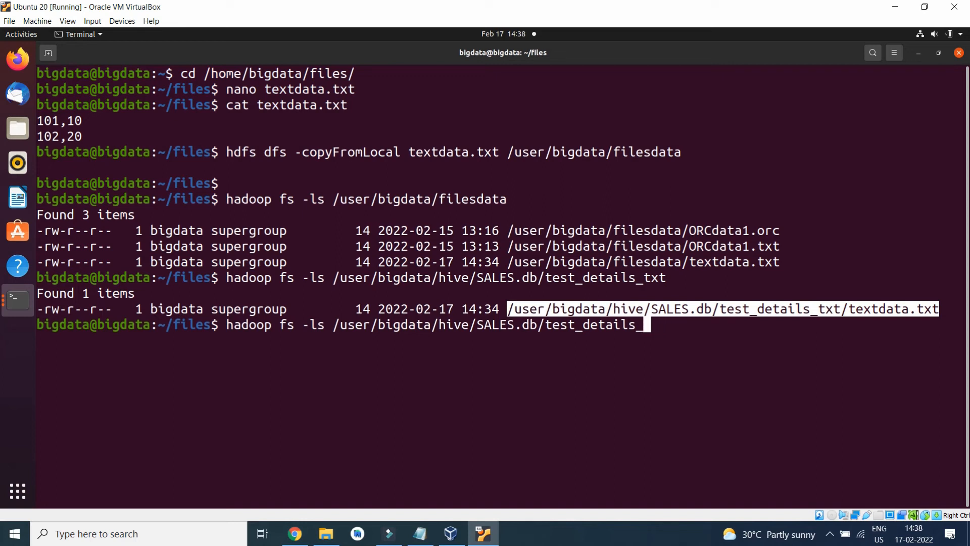
text(orc)
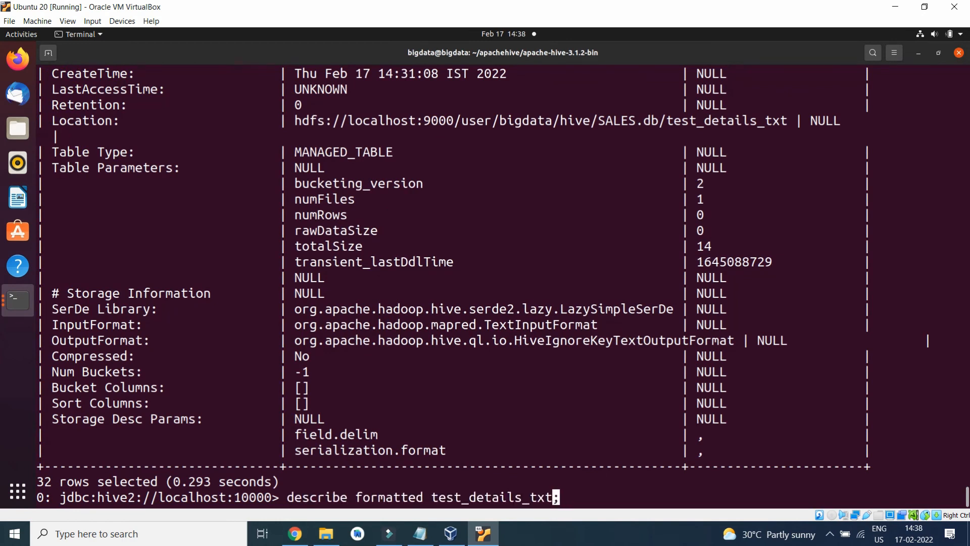
Run describe formatted test_details_orc and review its ORC SerDe and input/output formats
text(o)
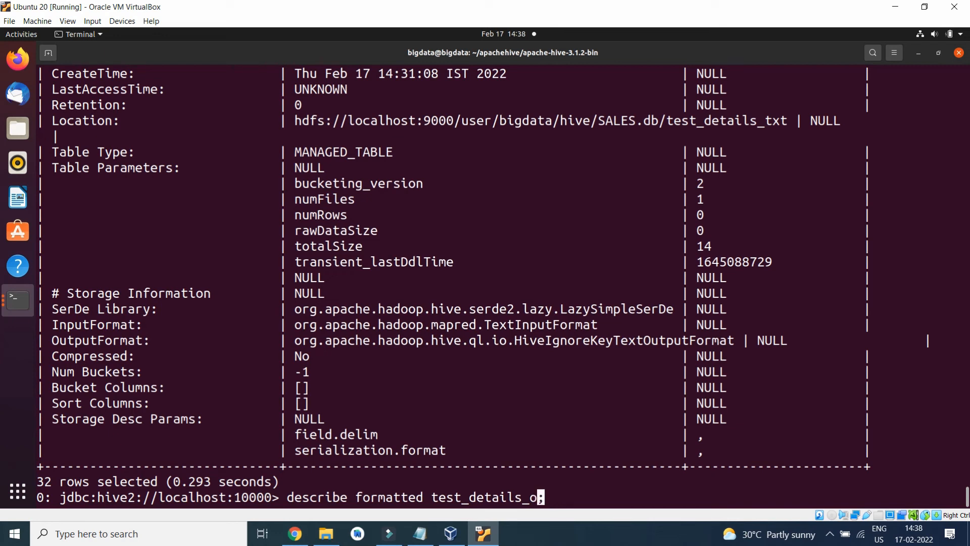
key(Return)
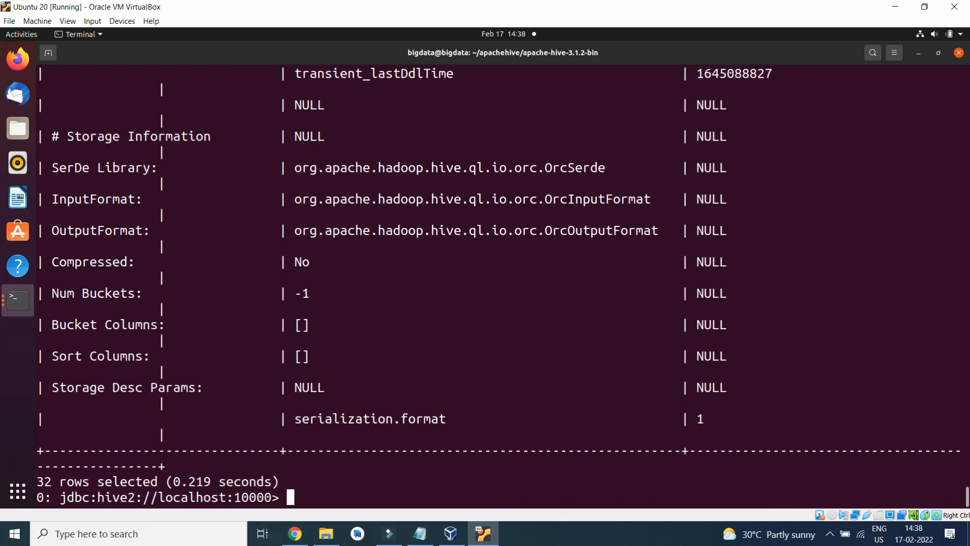
mouse_move(437, 133)
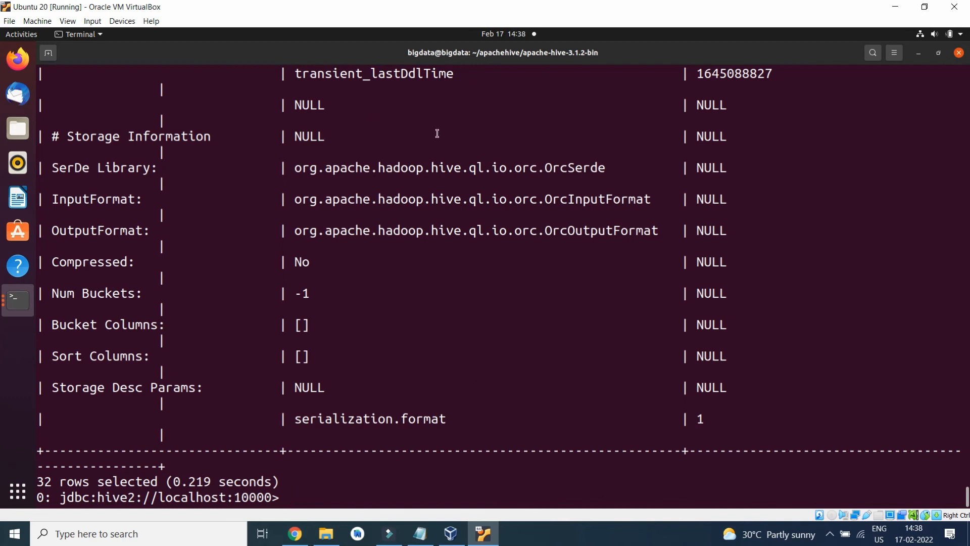
scroll(up, 3)
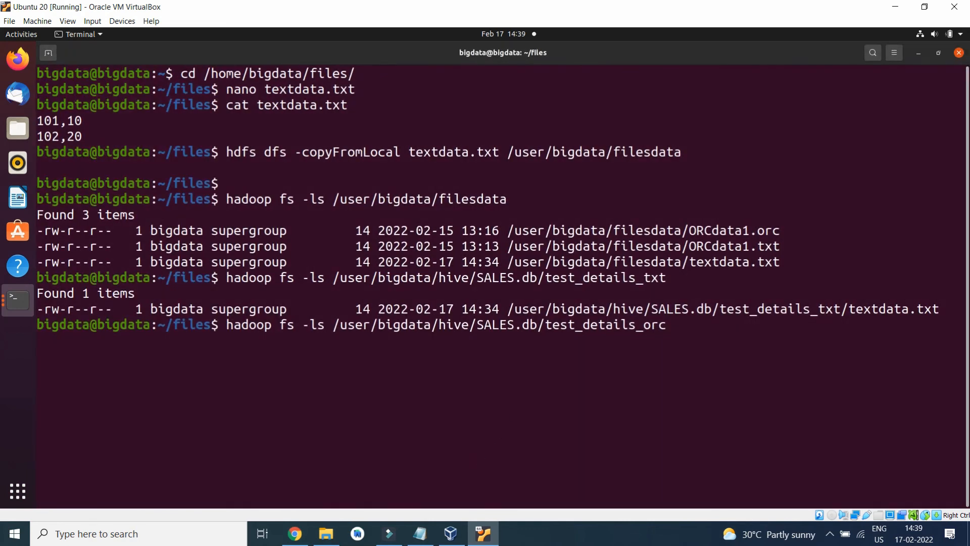
List SALES.db/test_details_orc in HDFS, showing its single 288-byte 000000_0 file
key(Return)
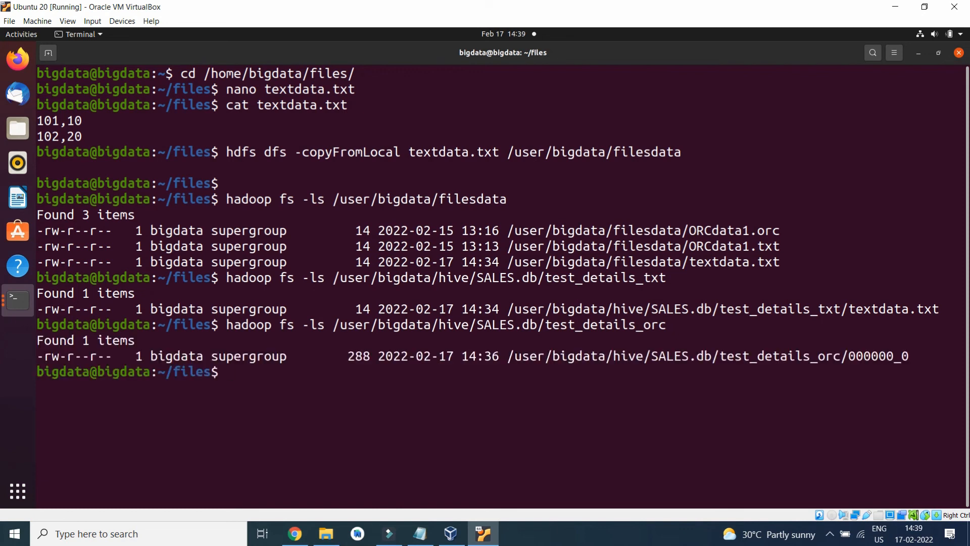
mouse_move(708, 322)
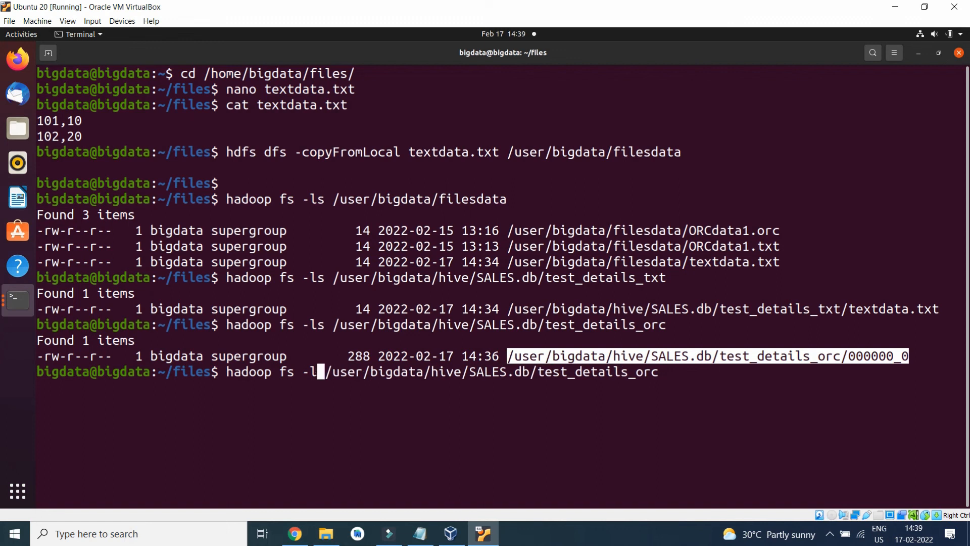
text(-cat)
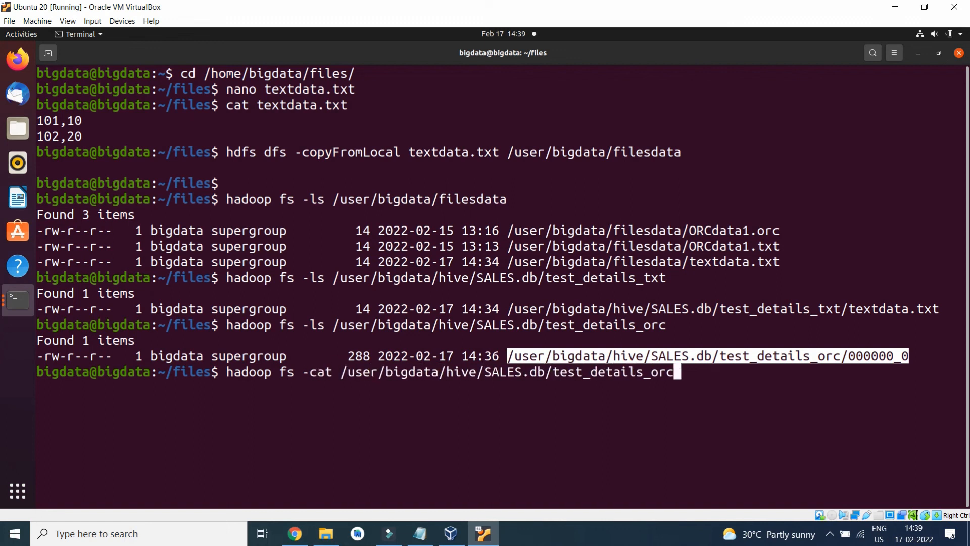
text(/)
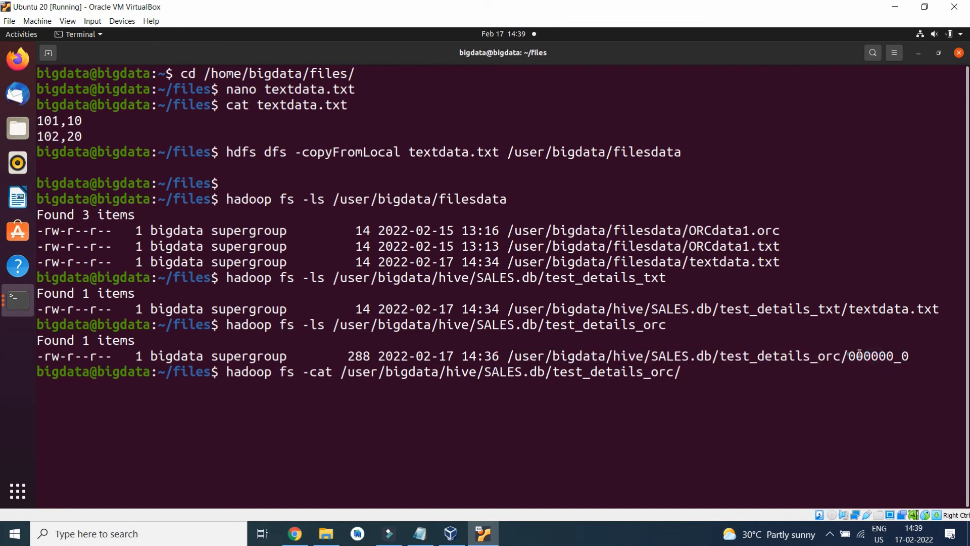
Run hadoop fs -cat on the 000000_0 file, printing its binary ORC content
right_click(903, 355)
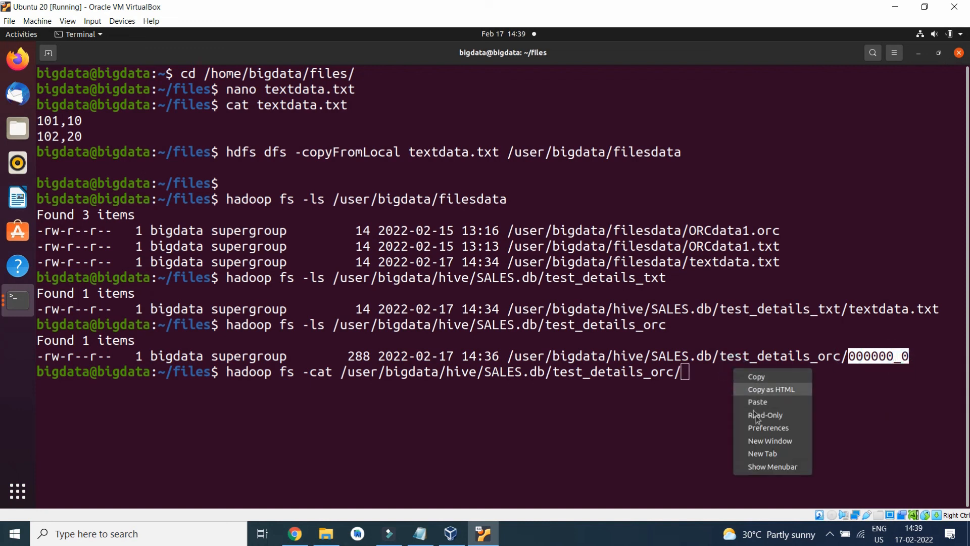
click(756, 401)
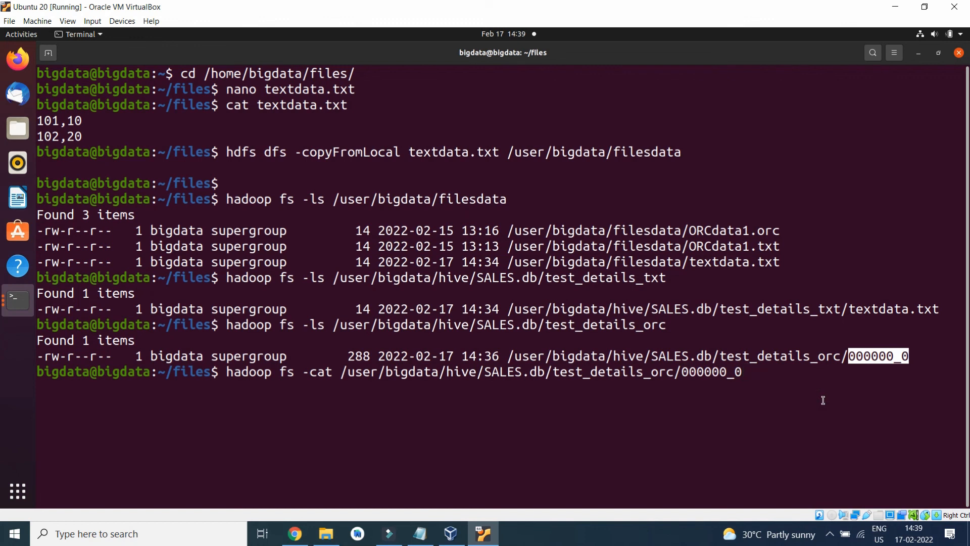
key(Return)
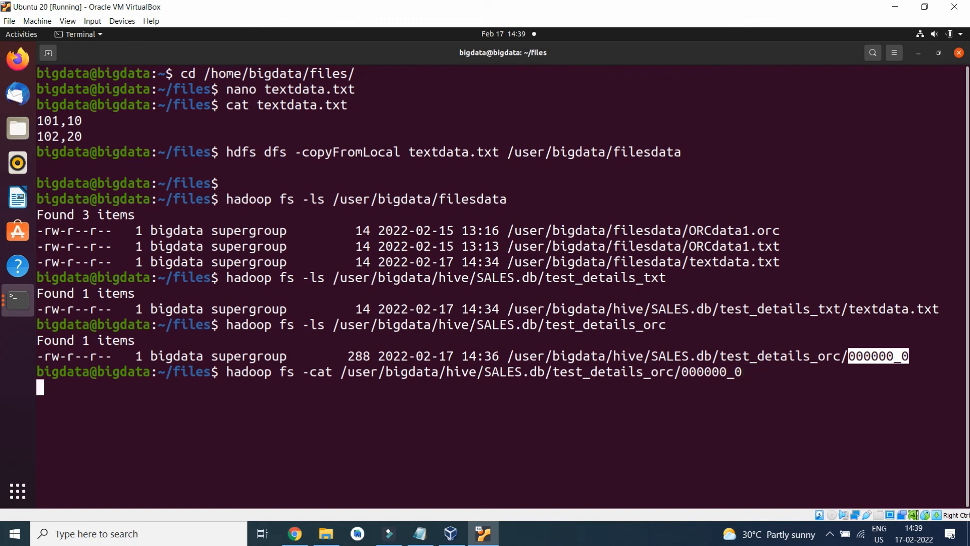
key(Return)
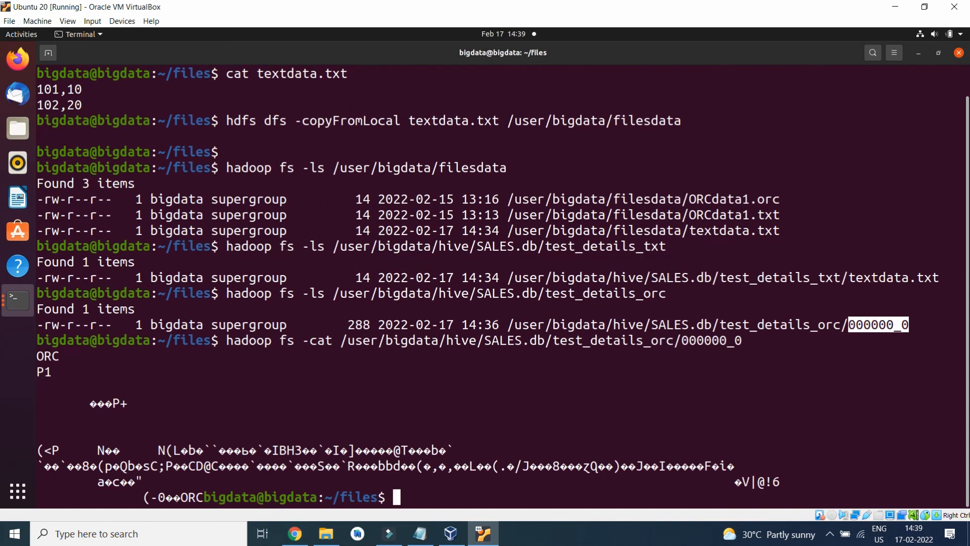